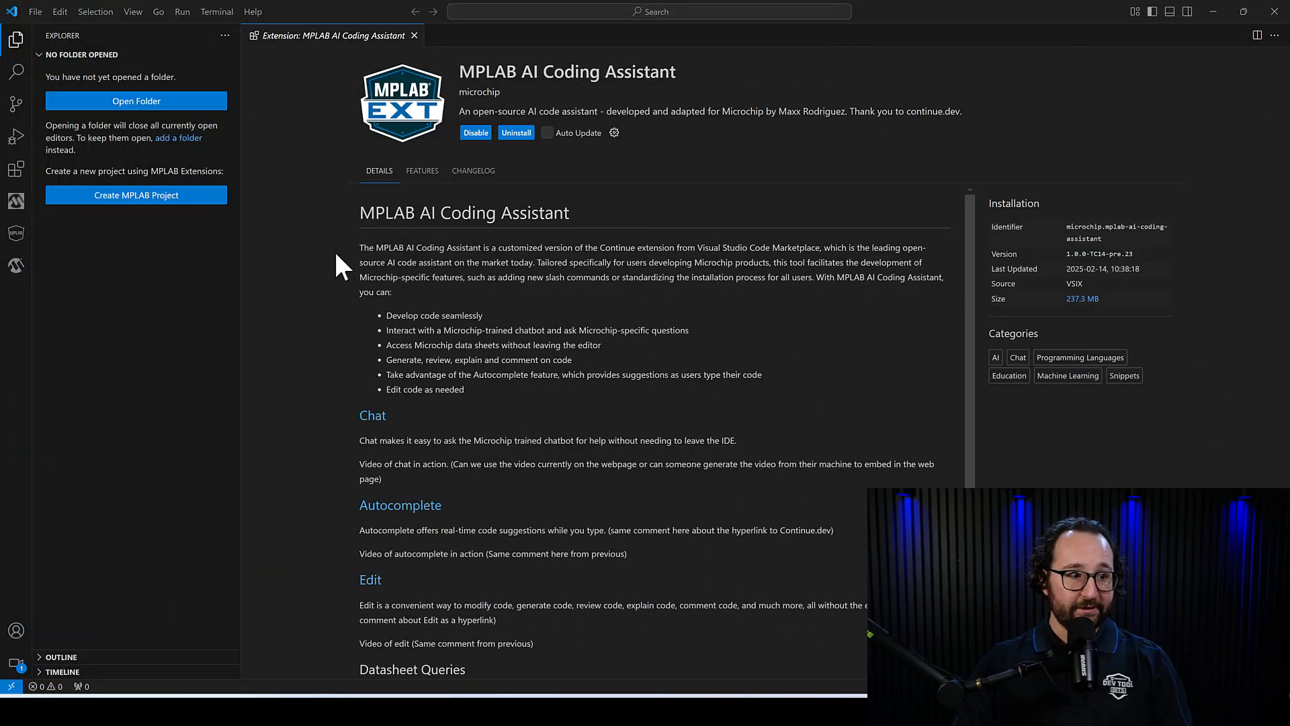
Open the MPLAB AI Coding Assistant panel from the installed extensions list
left_click(16, 168)
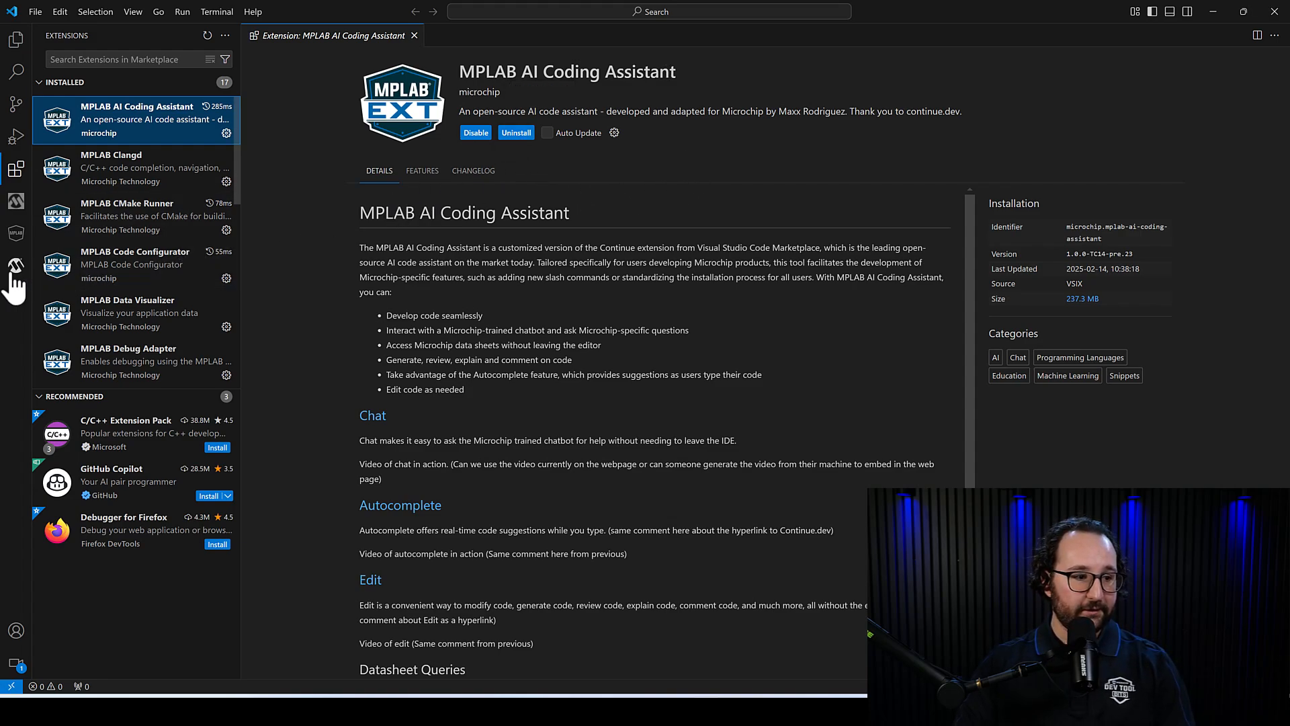
left_click(15, 266)
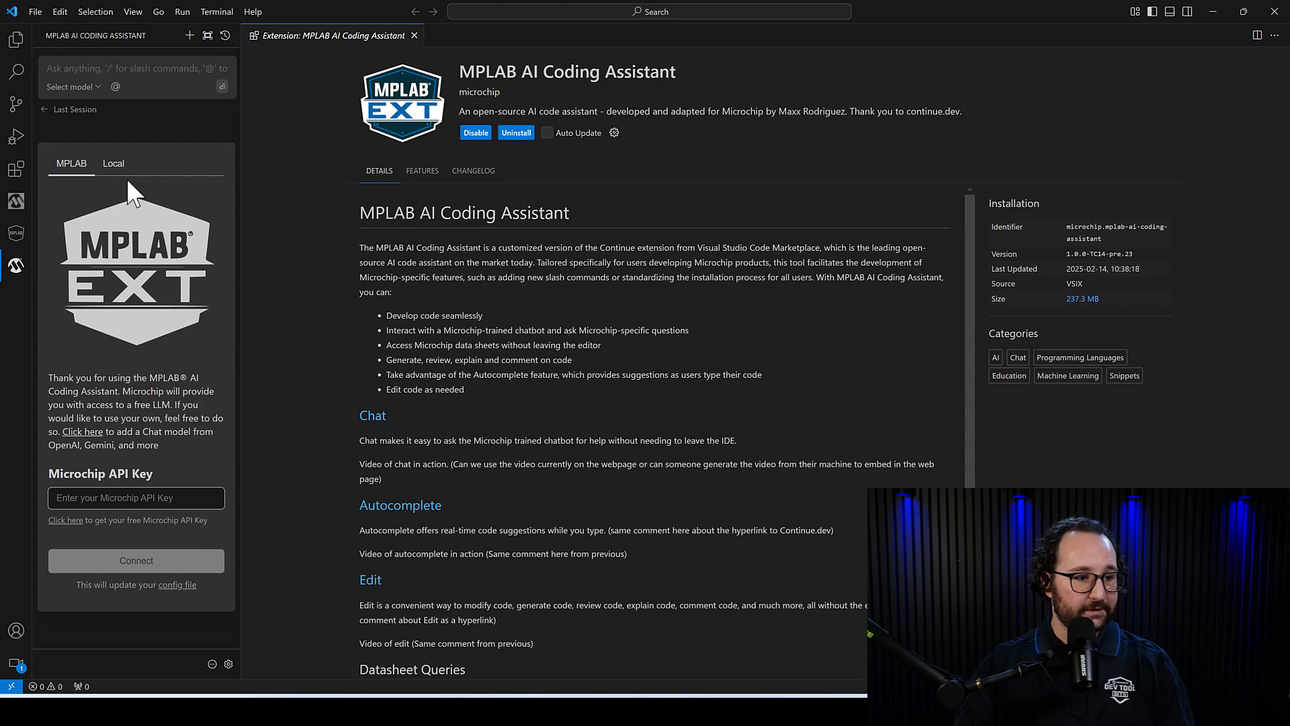
mouse_move(147, 320)
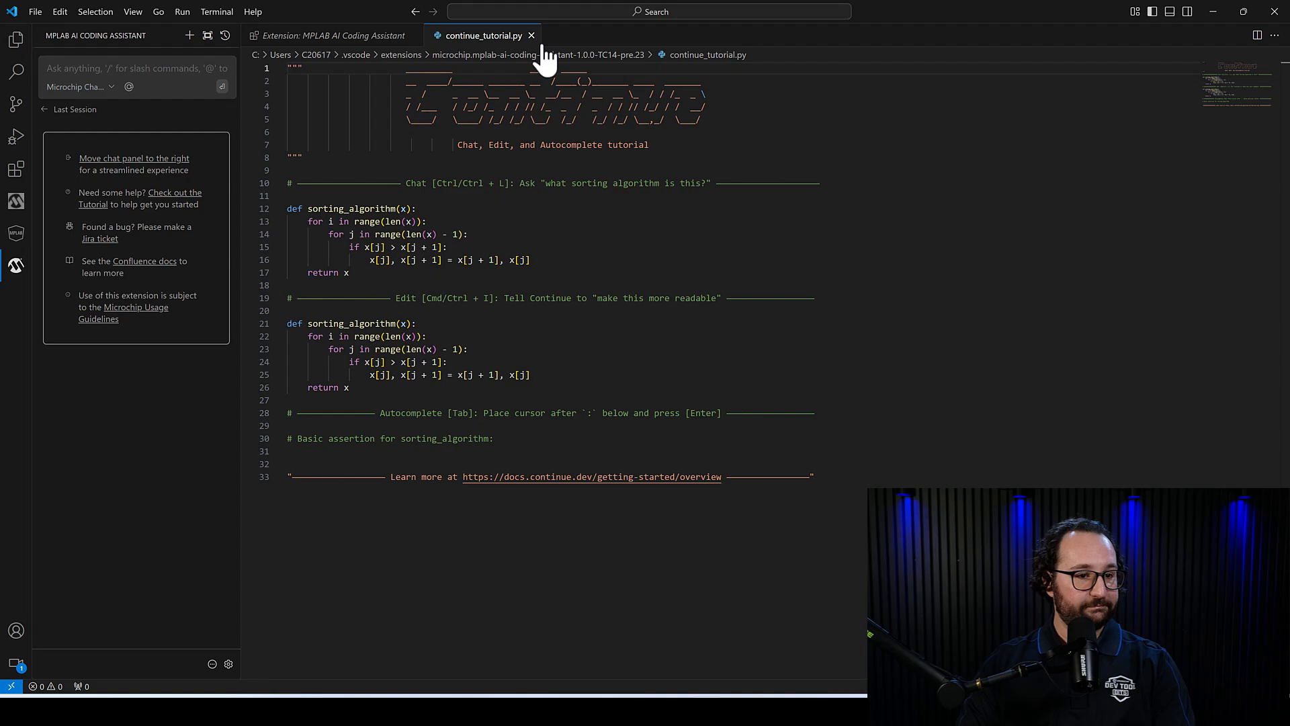
Close the continue_tutorial.py tab
left_click(531, 36)
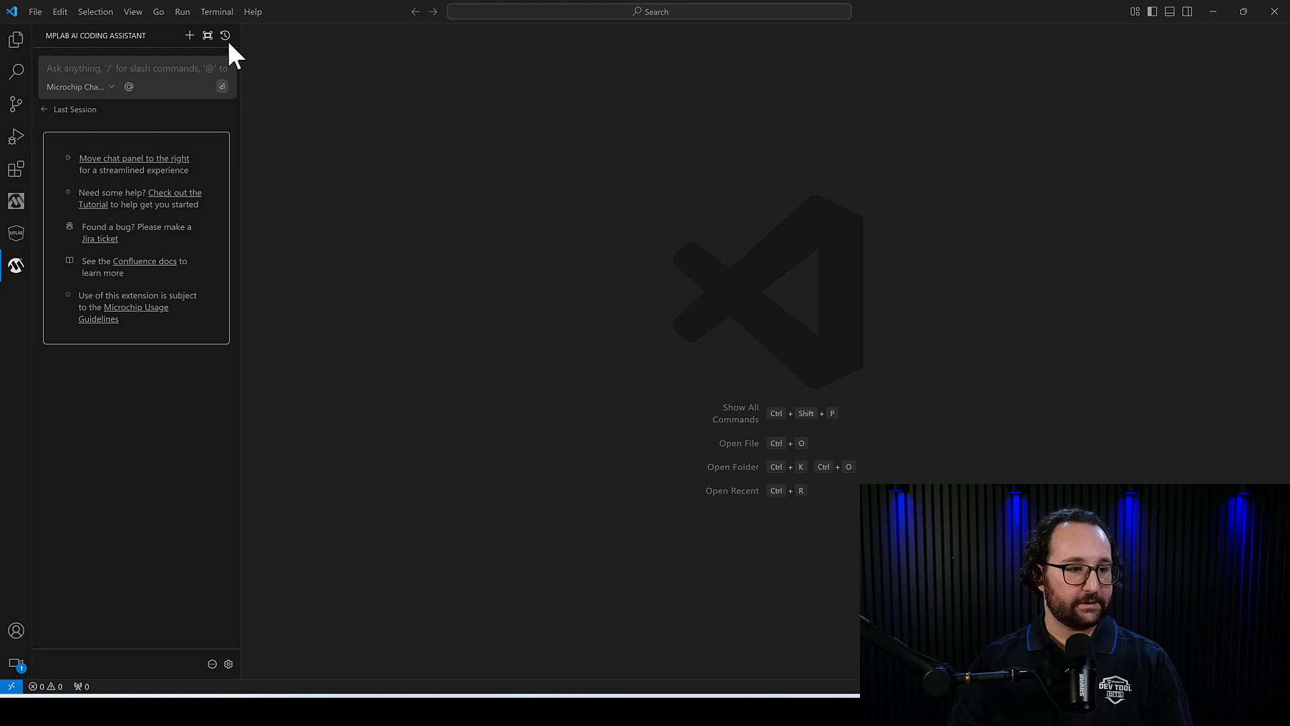
mouse_move(16, 264)
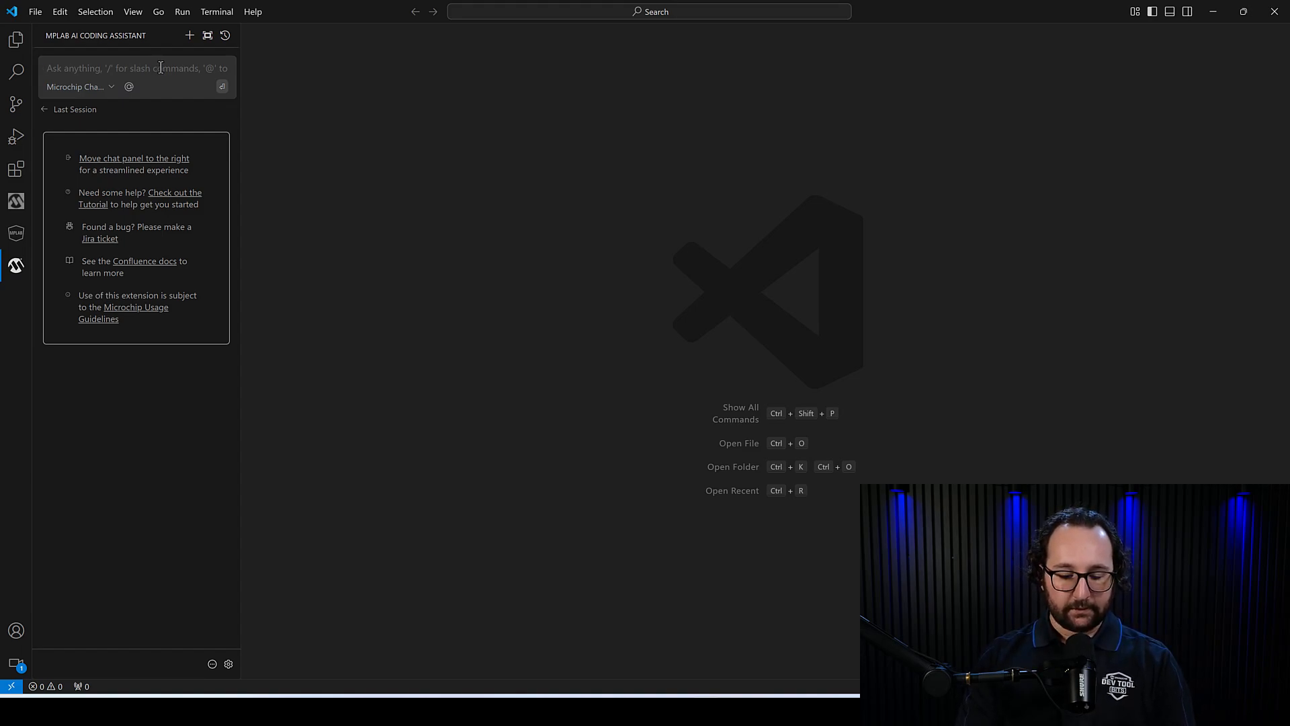
Ask the assistant about the features of the PIC32CM JH product family
type("Can you tell")
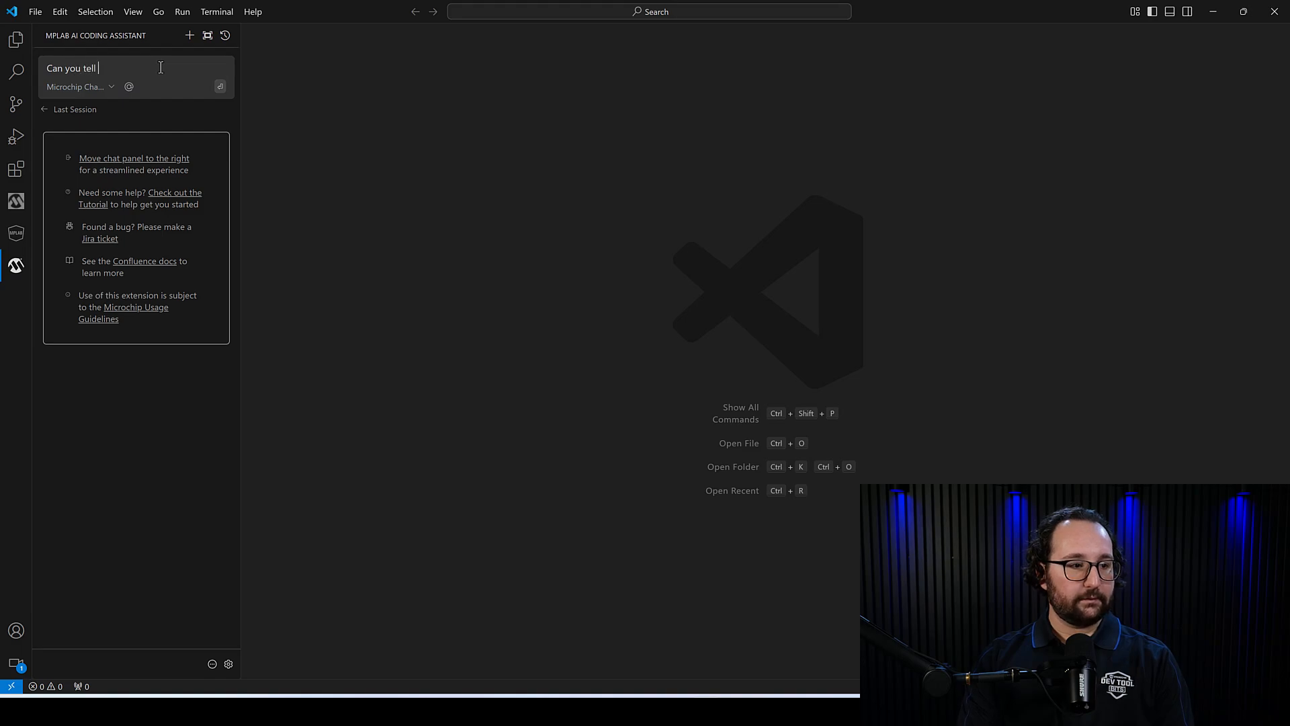
type("me a bit about the")
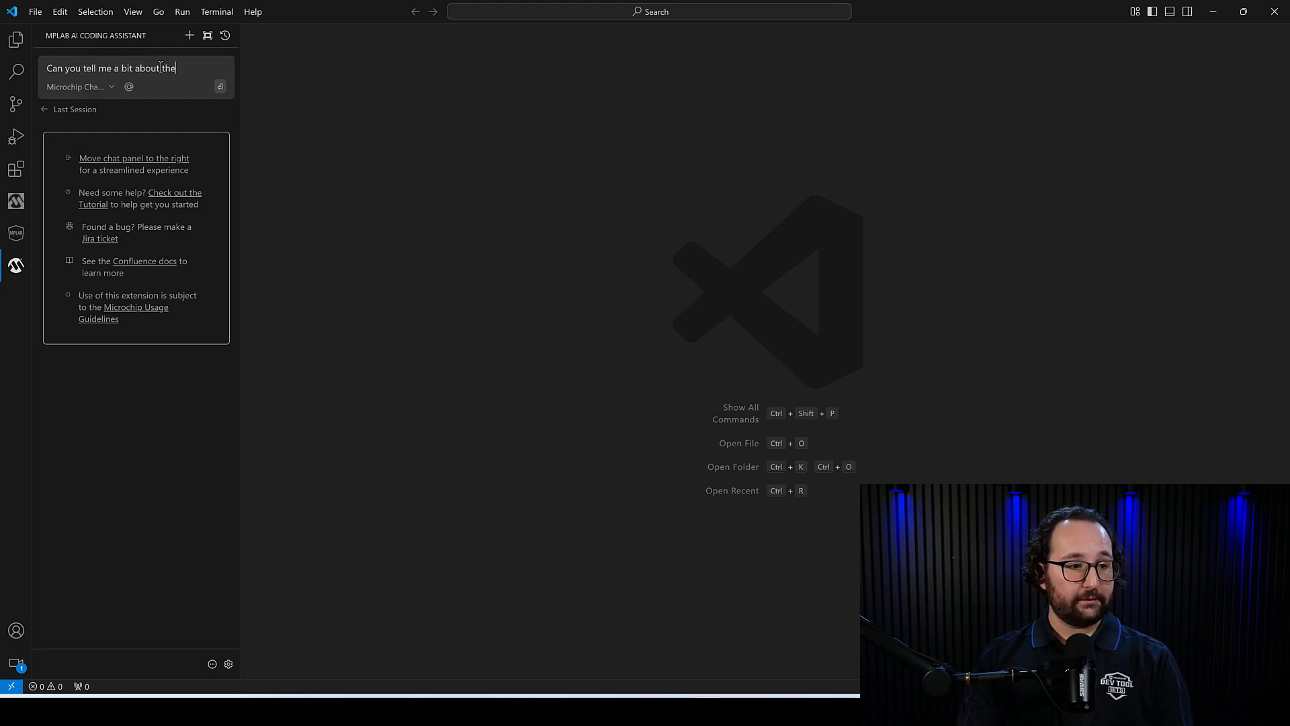
type("features of the PI")
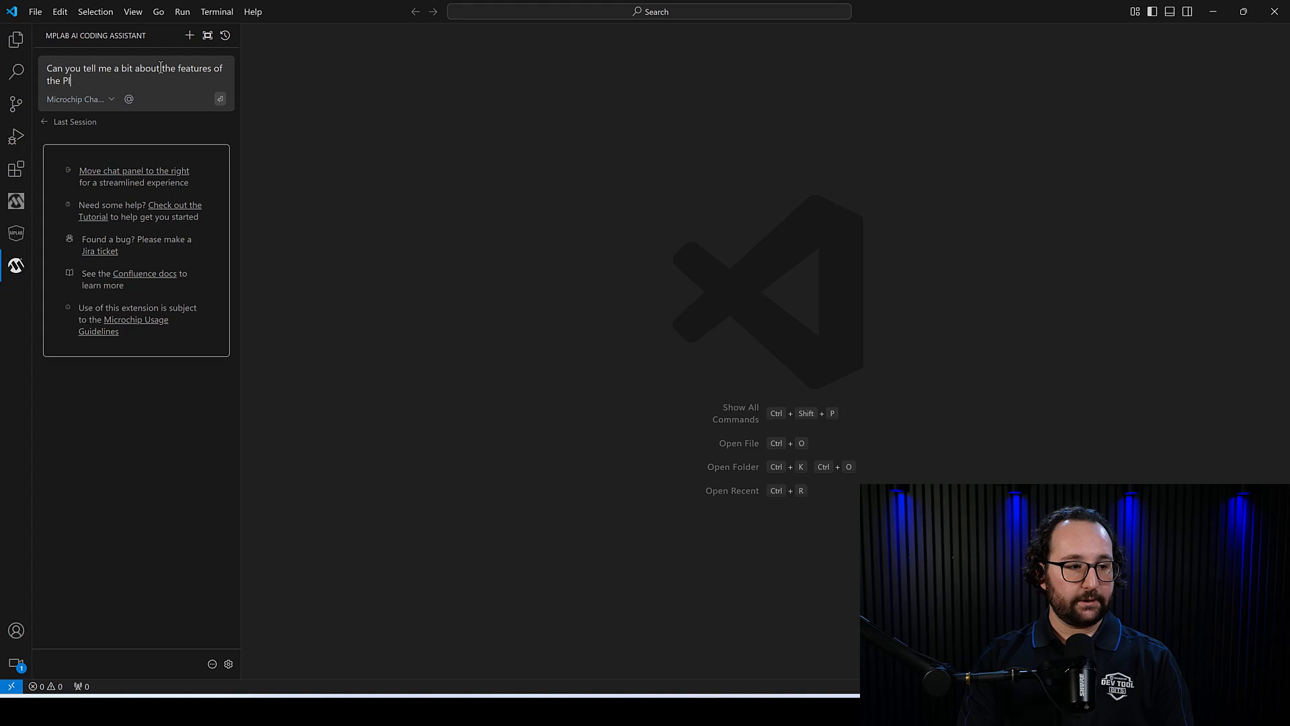
type("IC32 CM")
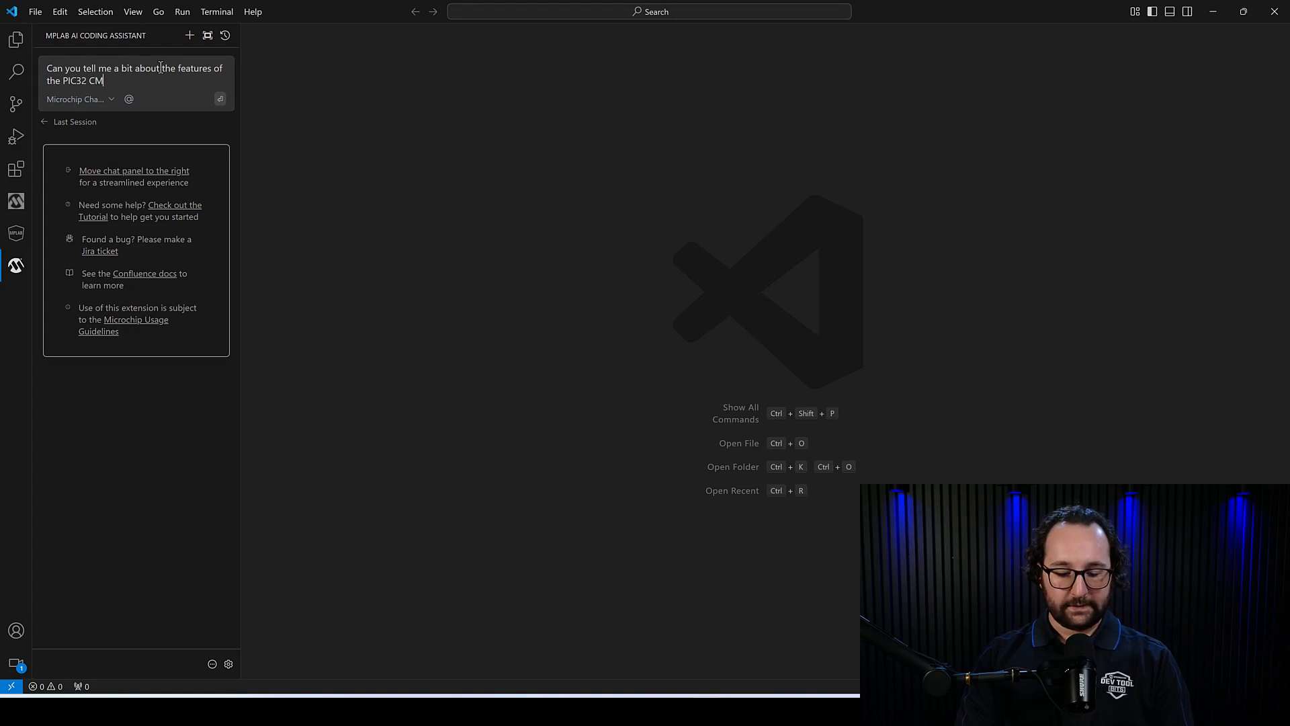
type("JH prod")
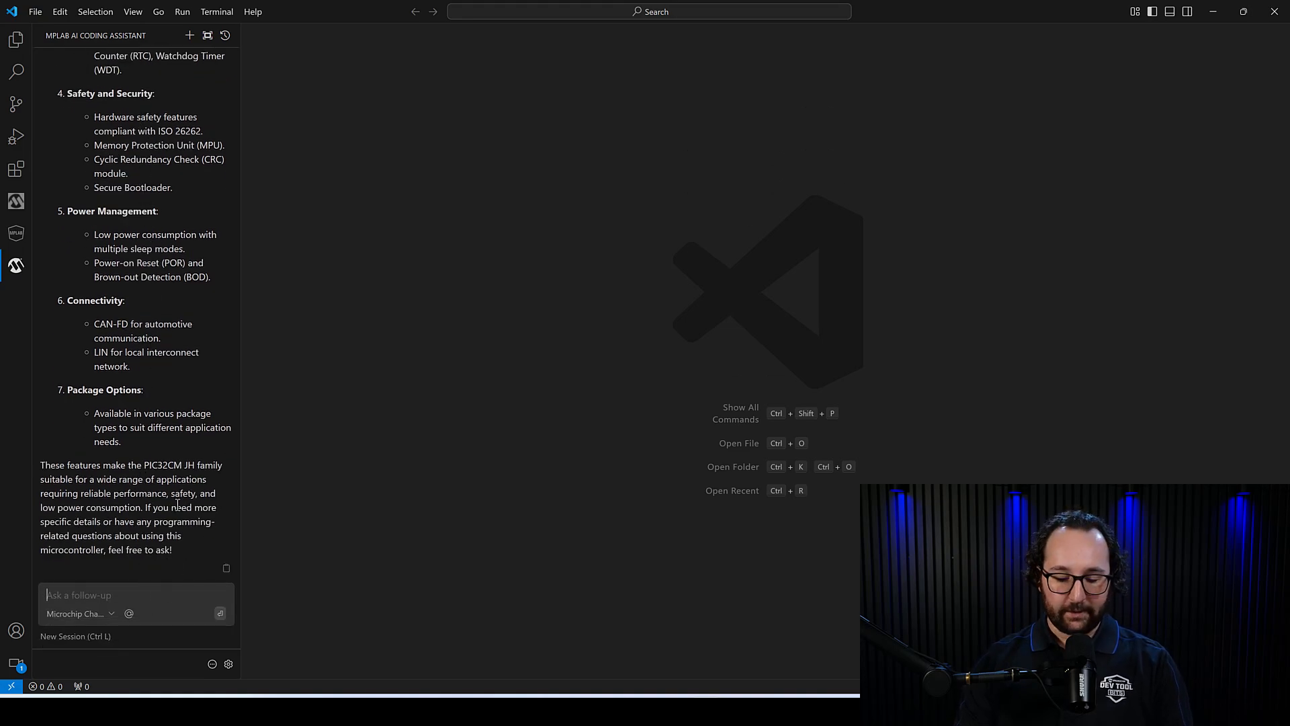
Ask which devices belong to the family and which have 32 KB of RAM
type("What are some of")
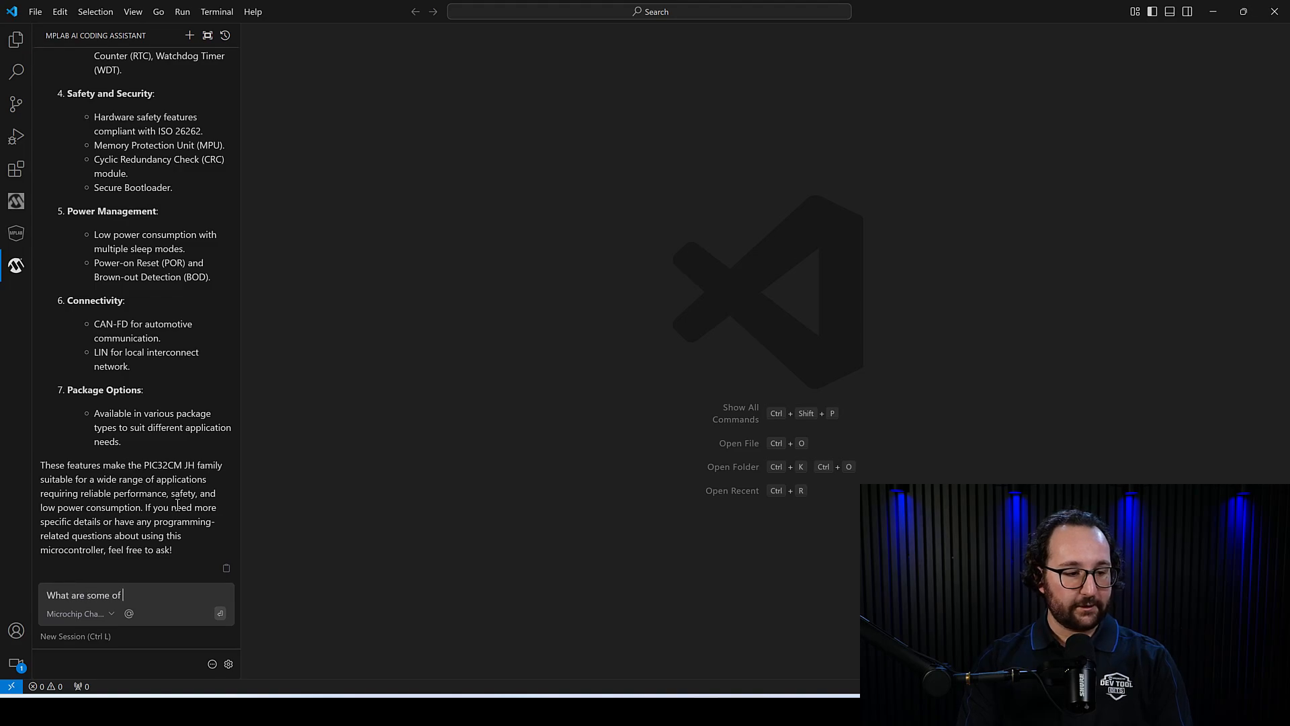
type("the devices in this")
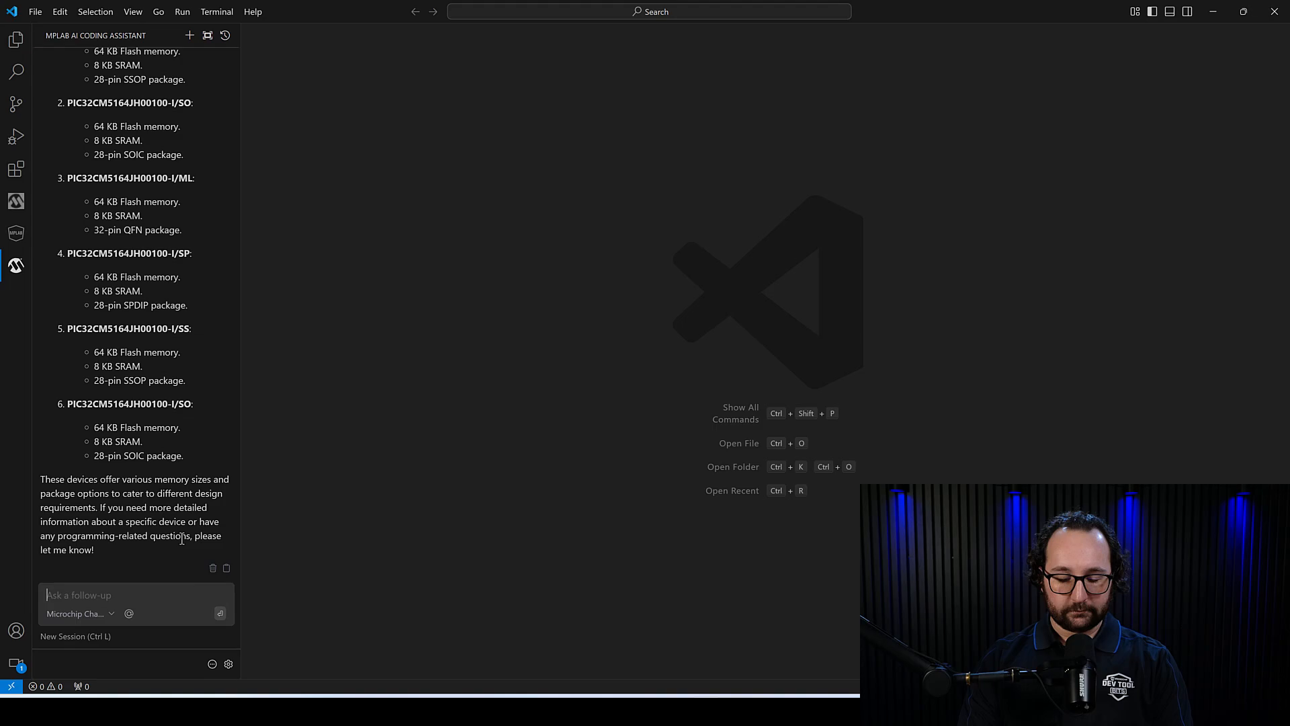
type("Can you help me find a device in this family that has")
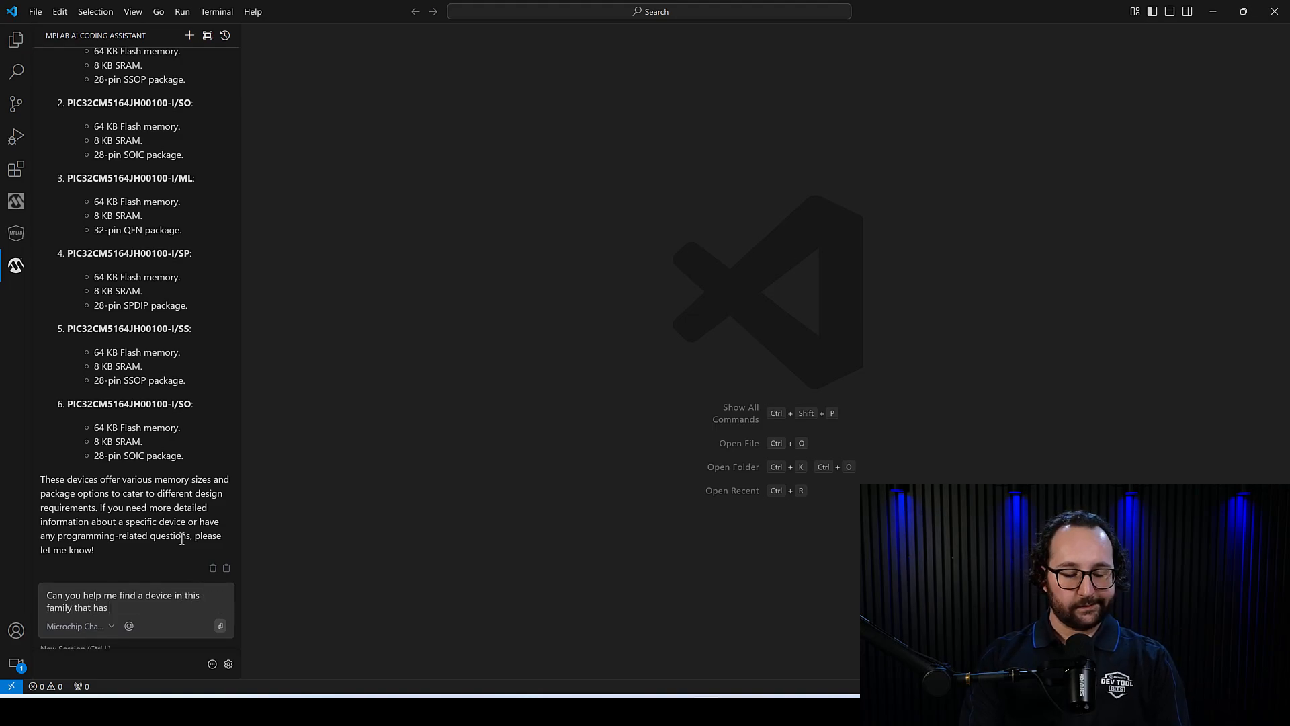
type("32kb of")
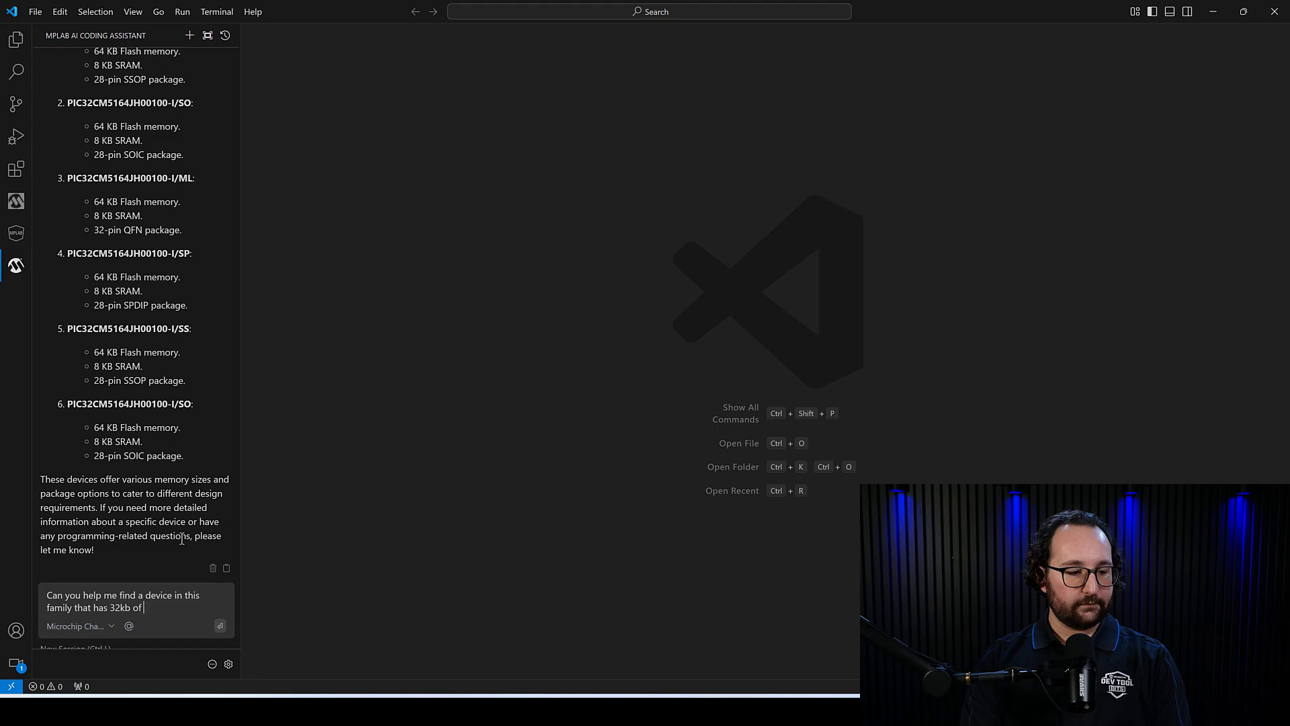
type("ram?")
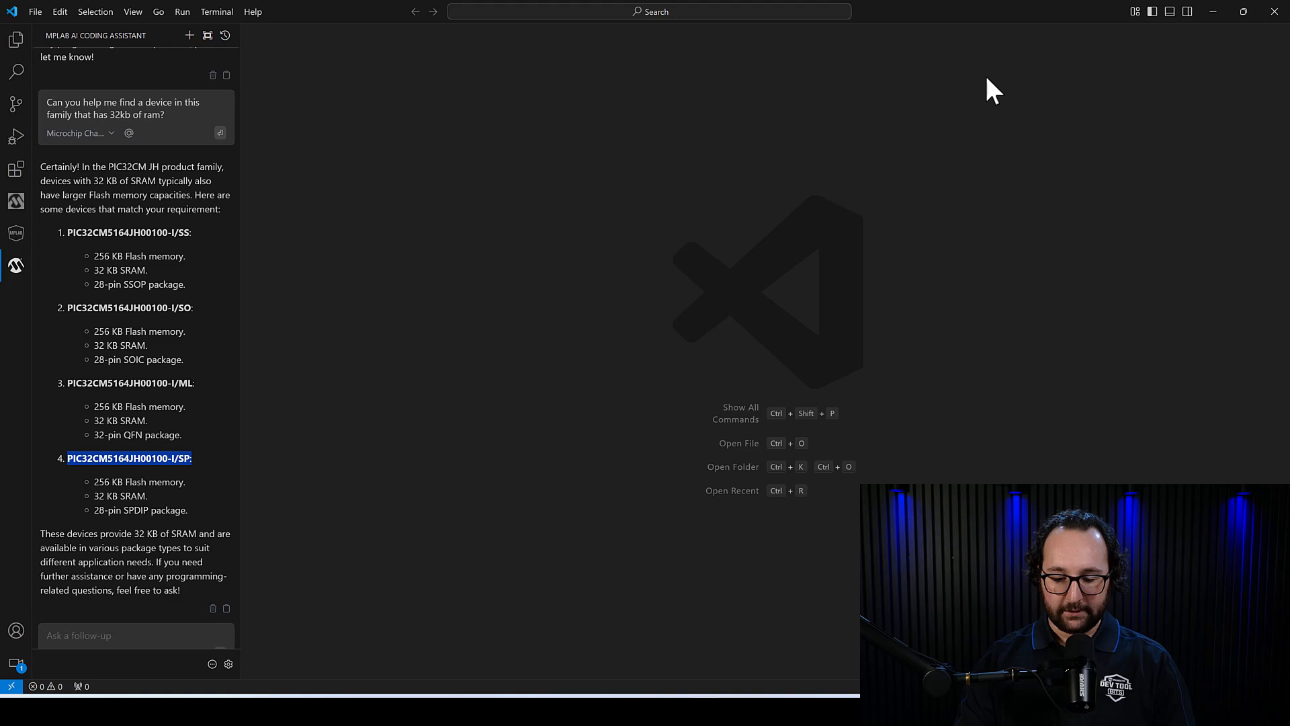
Create the MPLAB project CodingAssist targeting the PIC32CM5164JH device
key("Ctrl+Shift+P")
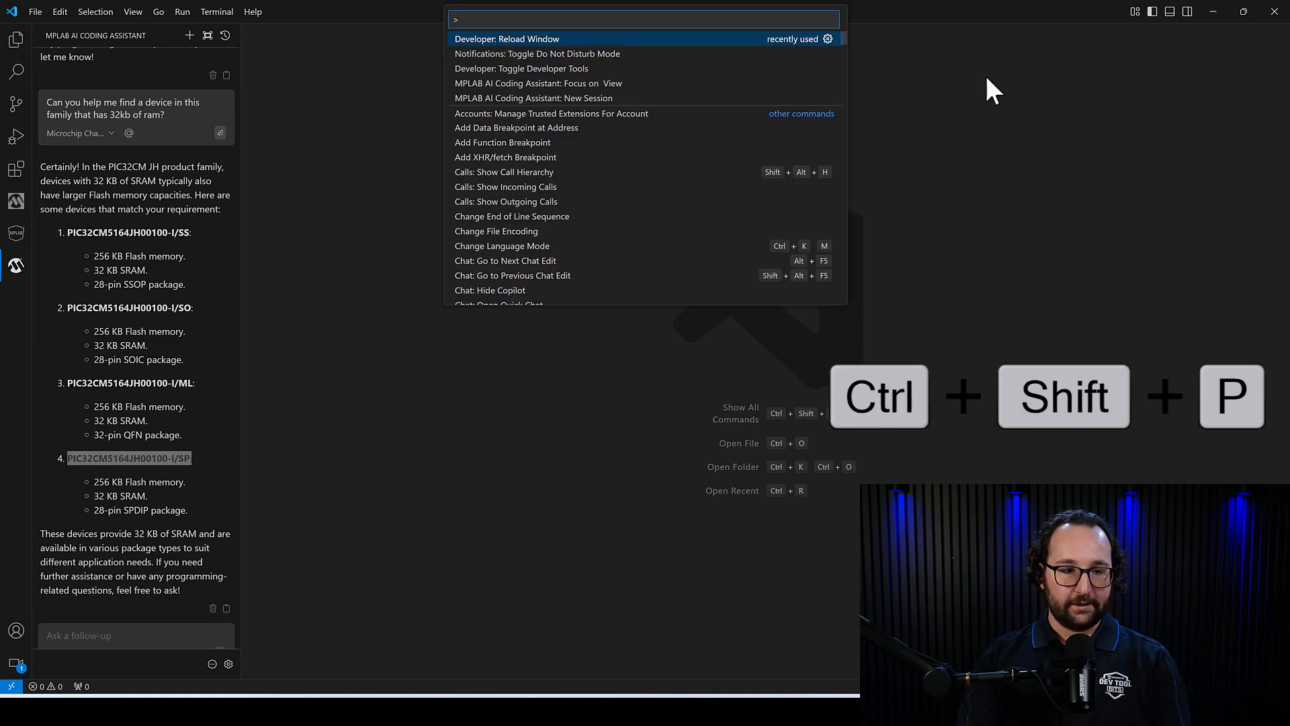
type("mplab new")
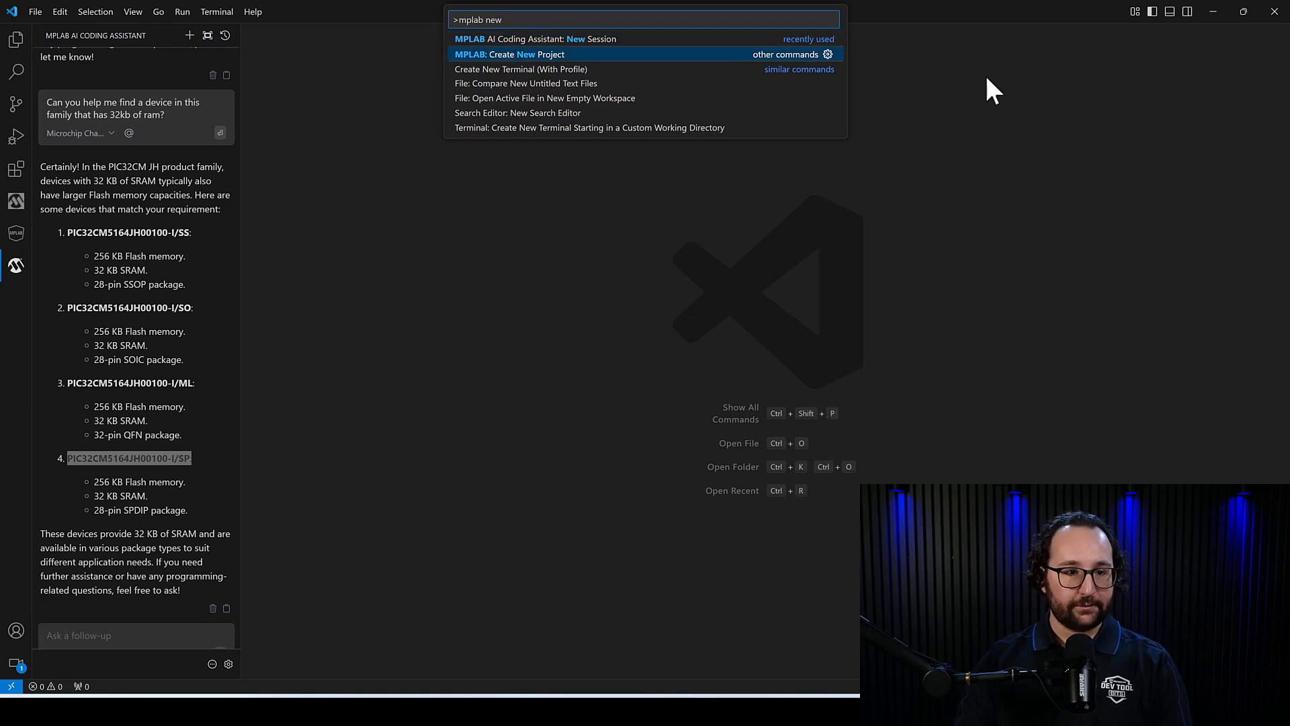
left_click(510, 55)
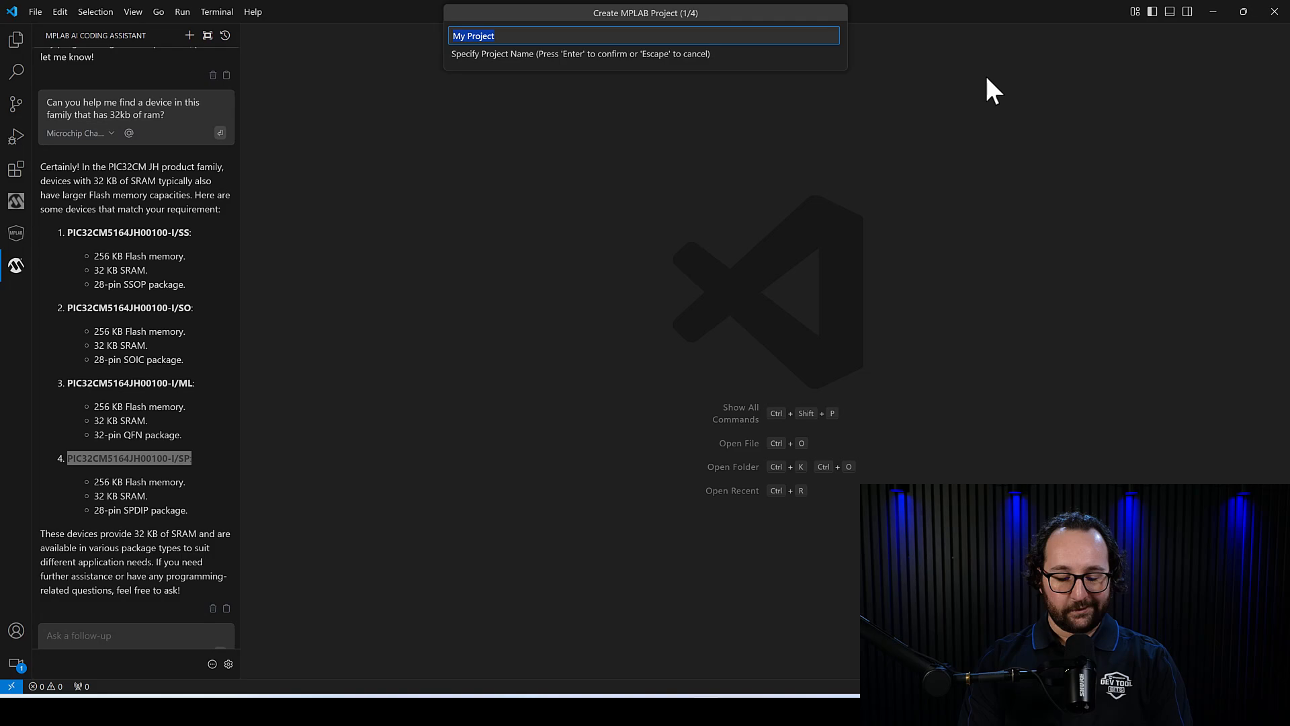
type("Co")
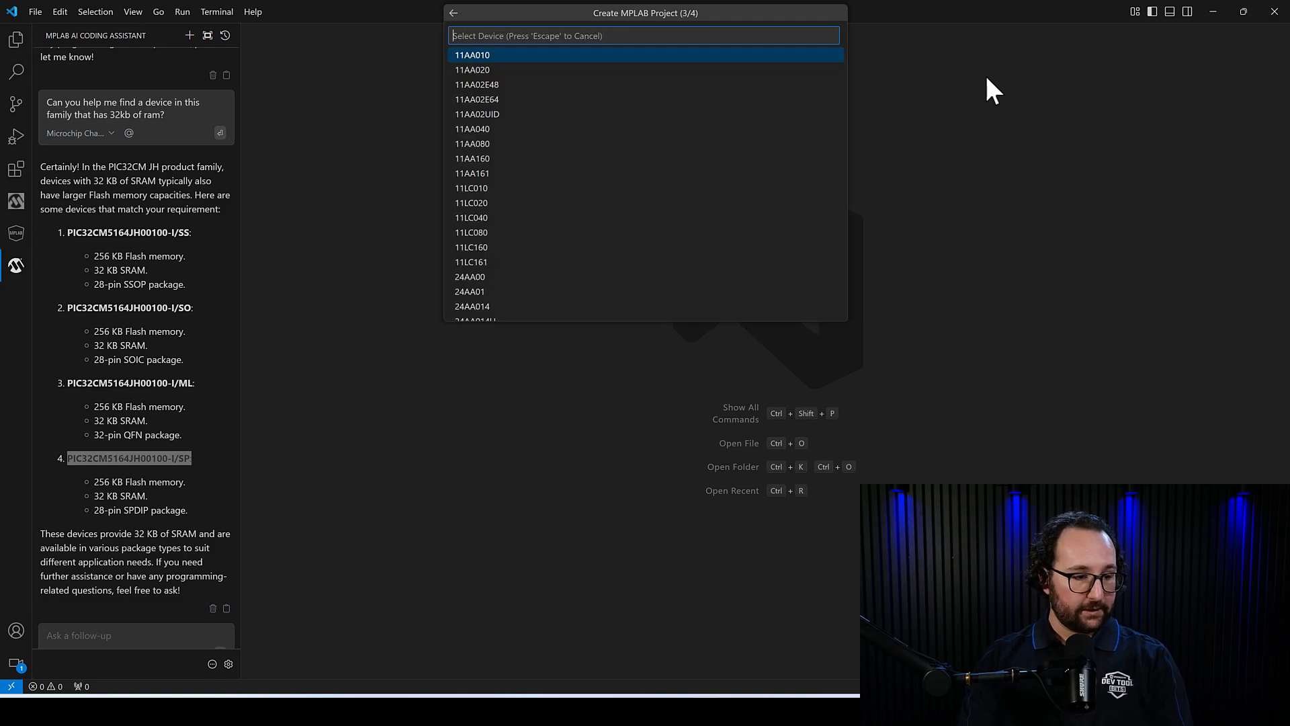
type("PIC32CM5164JH")
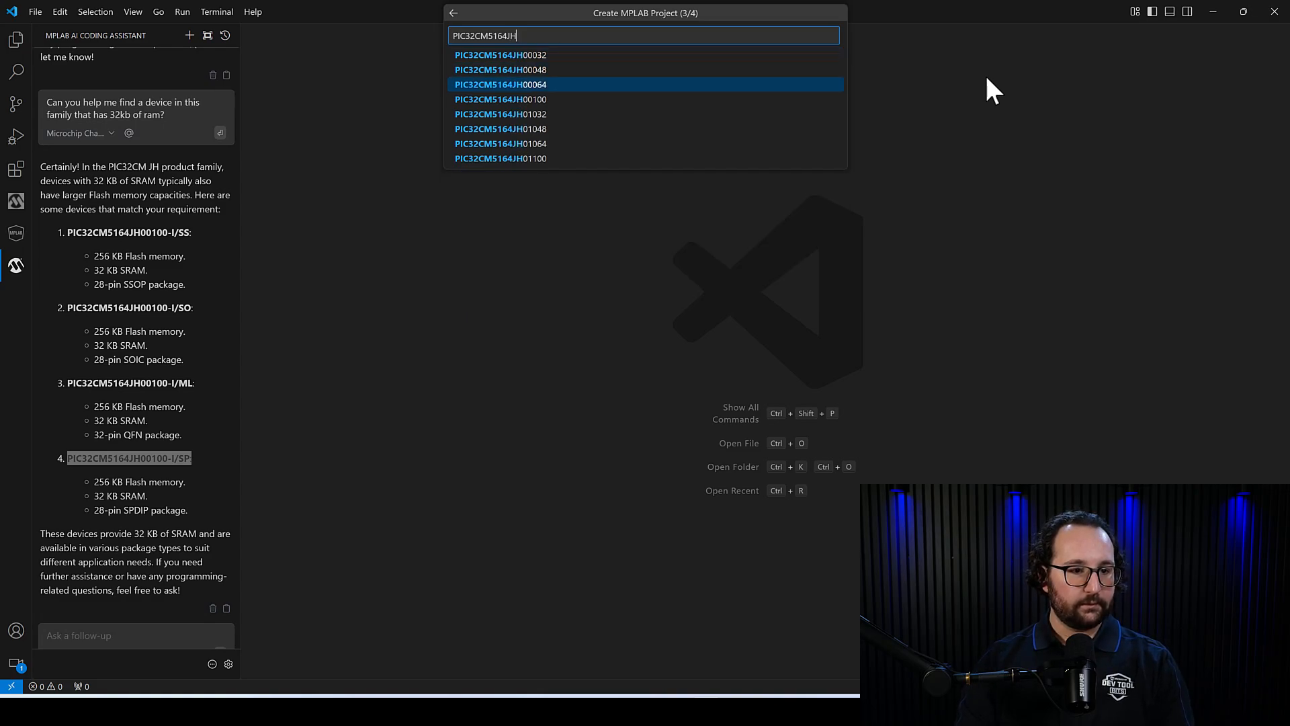
left_click(500, 84)
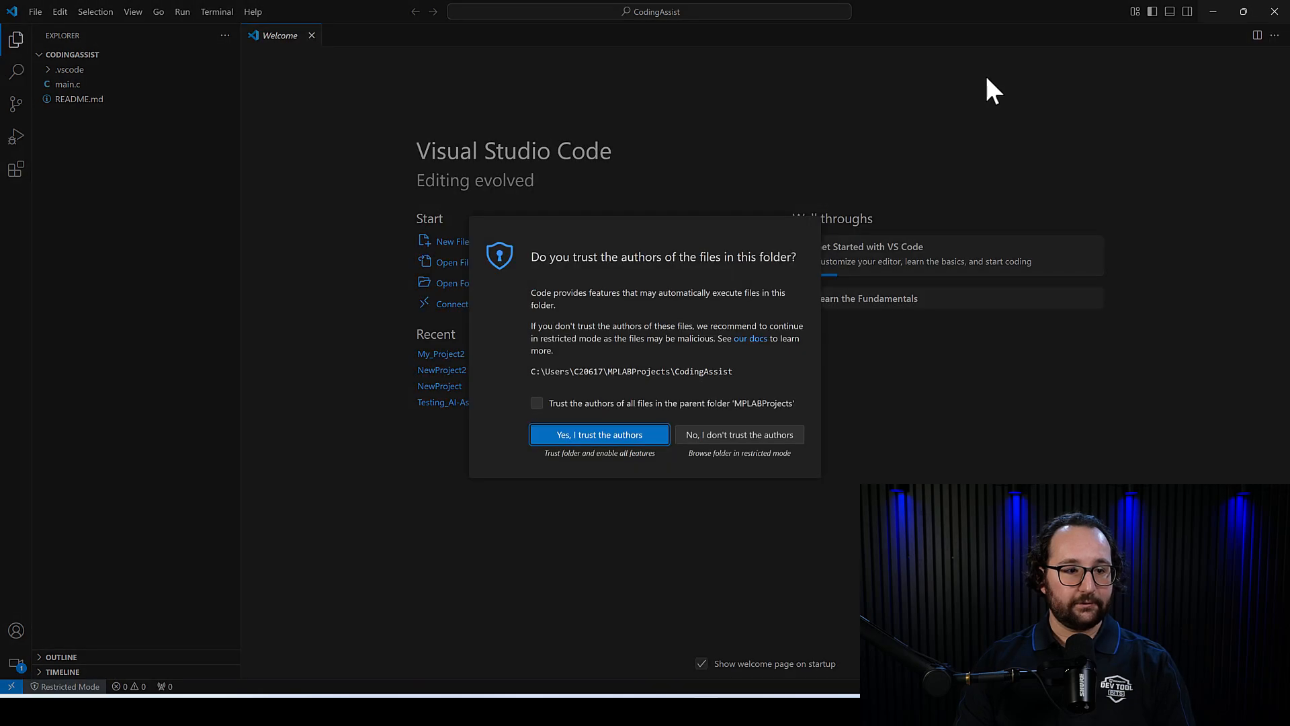
Trust the project folder's authors and reopen the MPLAB AI Coding Assistant chat
left_click(599, 435)
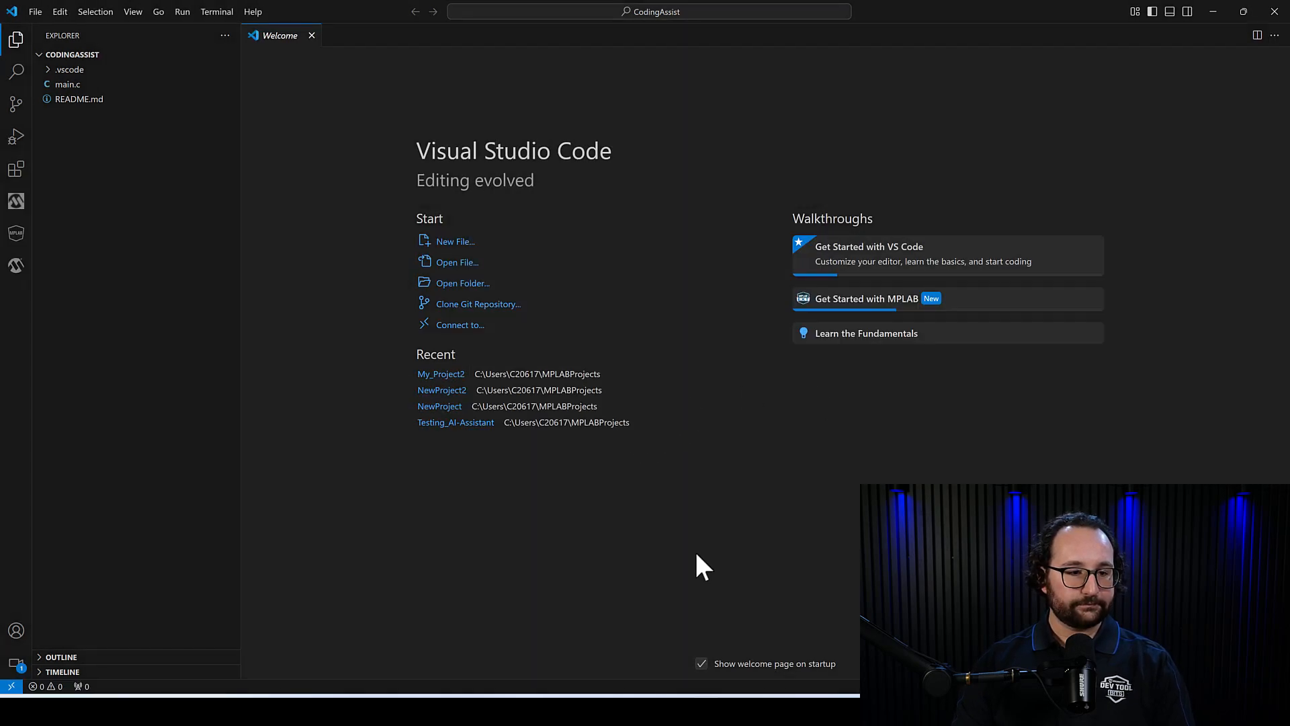
mouse_move(74, 320)
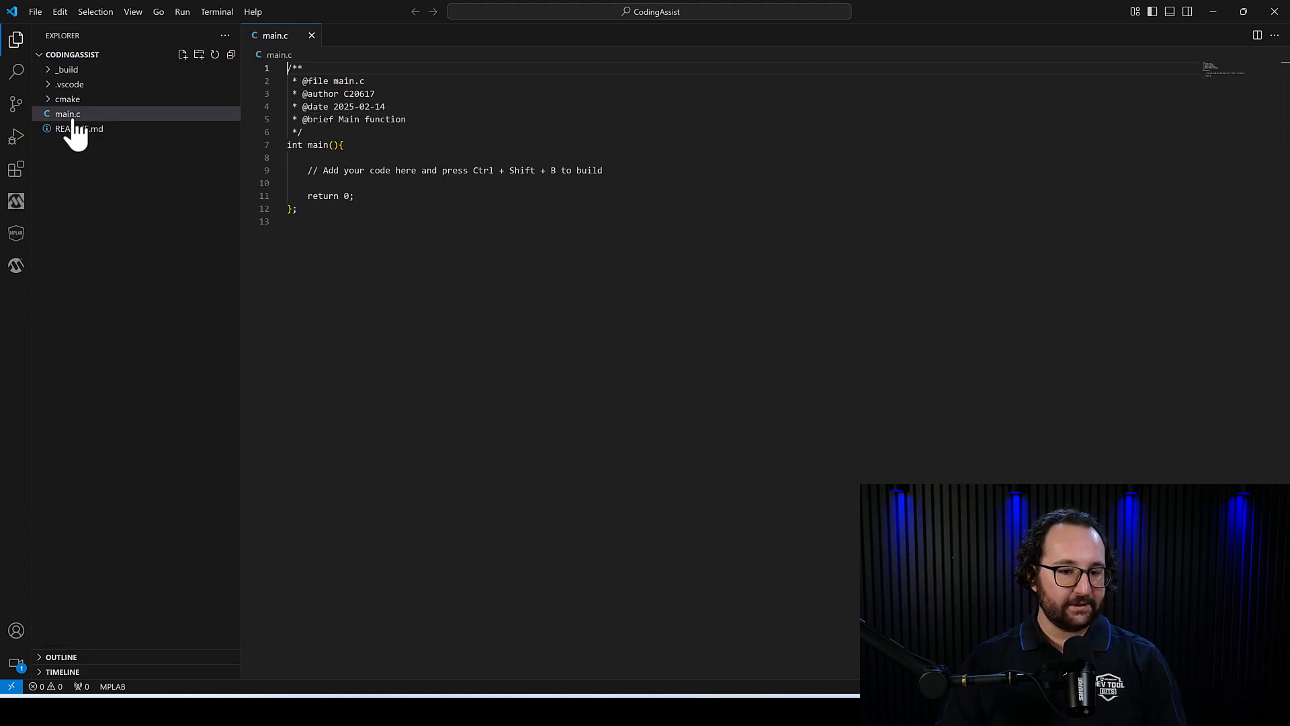
left_click(15, 265)
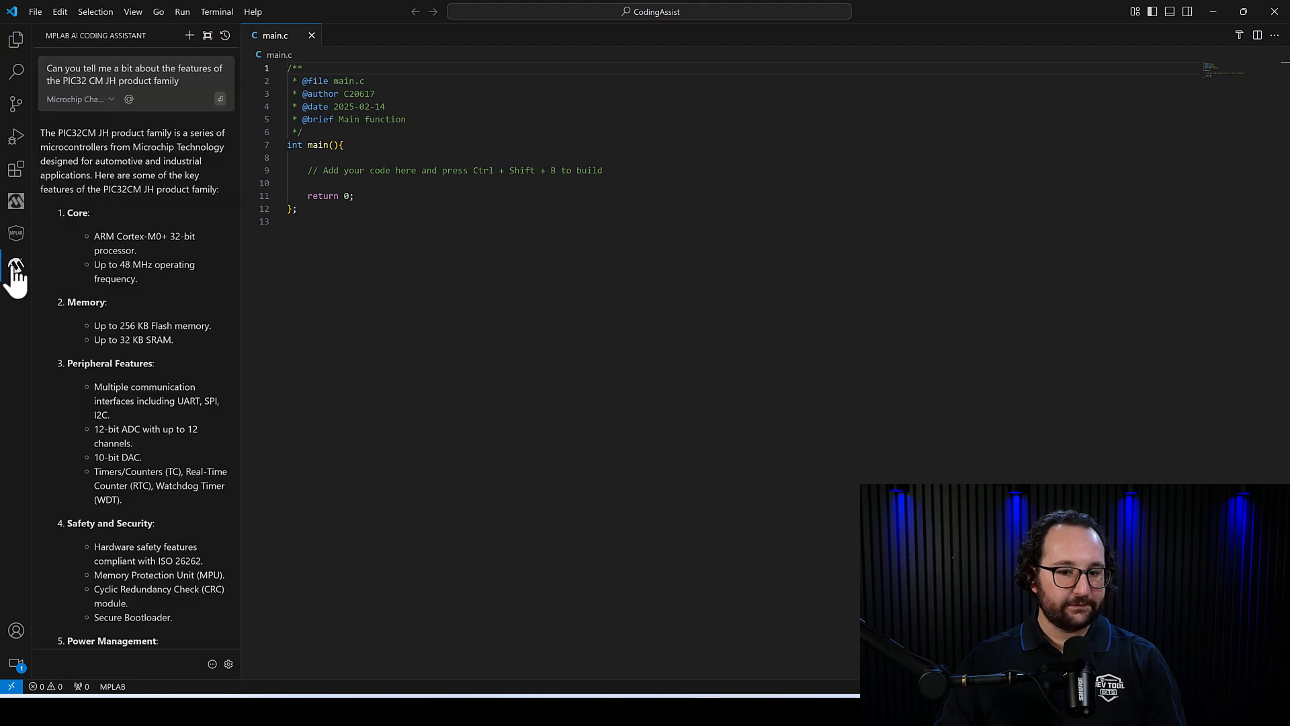
mouse_move(15, 265)
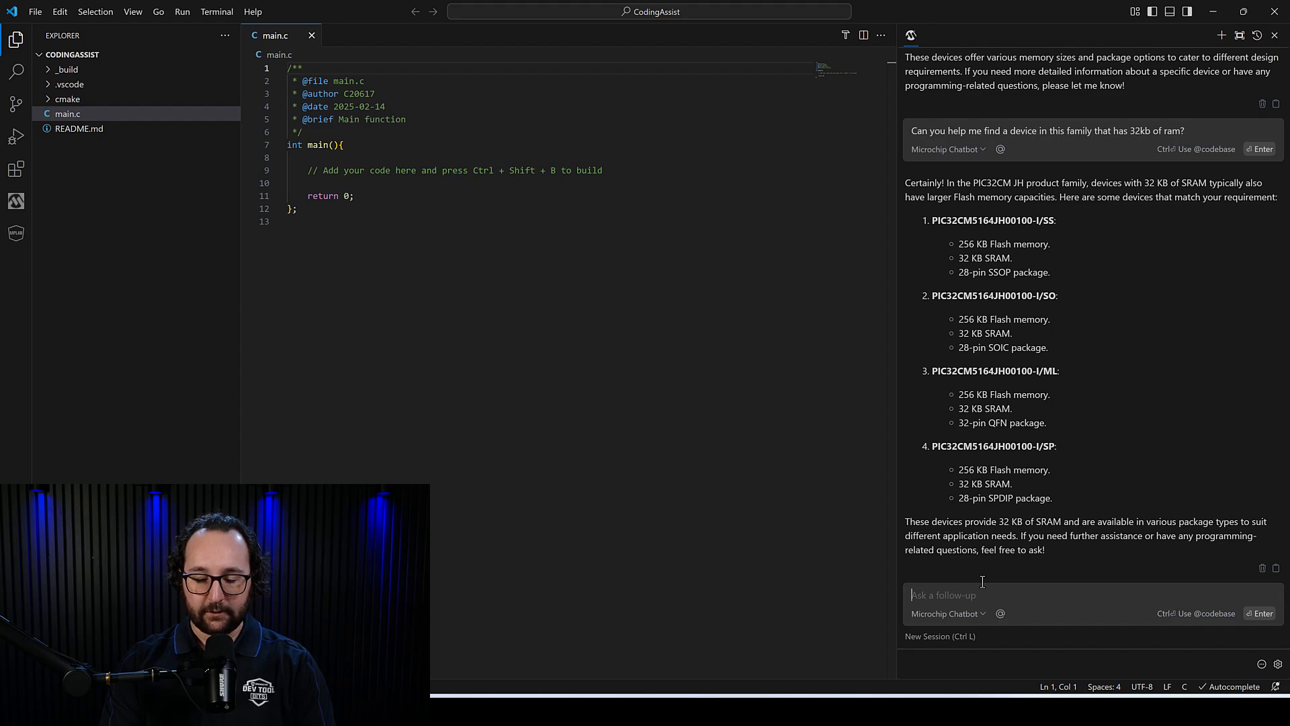
Request ADC/UART code that samples each second, writes to UART, and stores 32 samples
type("can you write some code to")
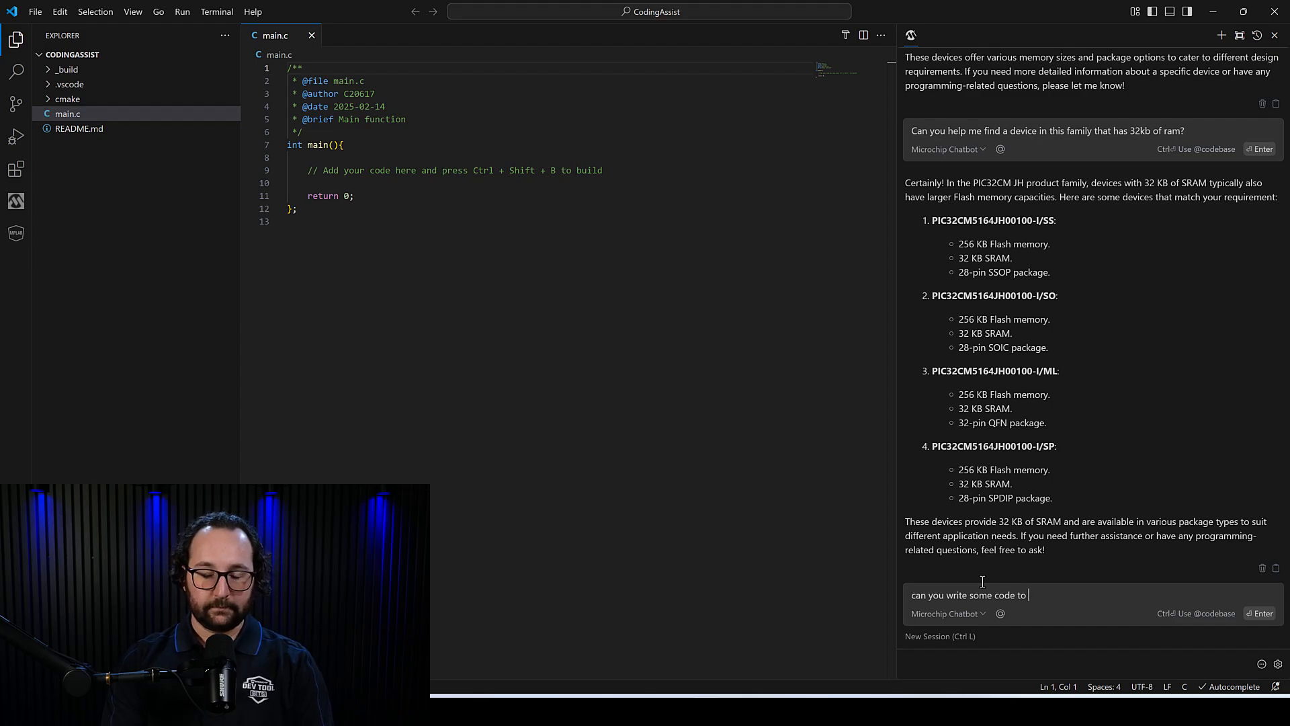
type("initialize the A/D")
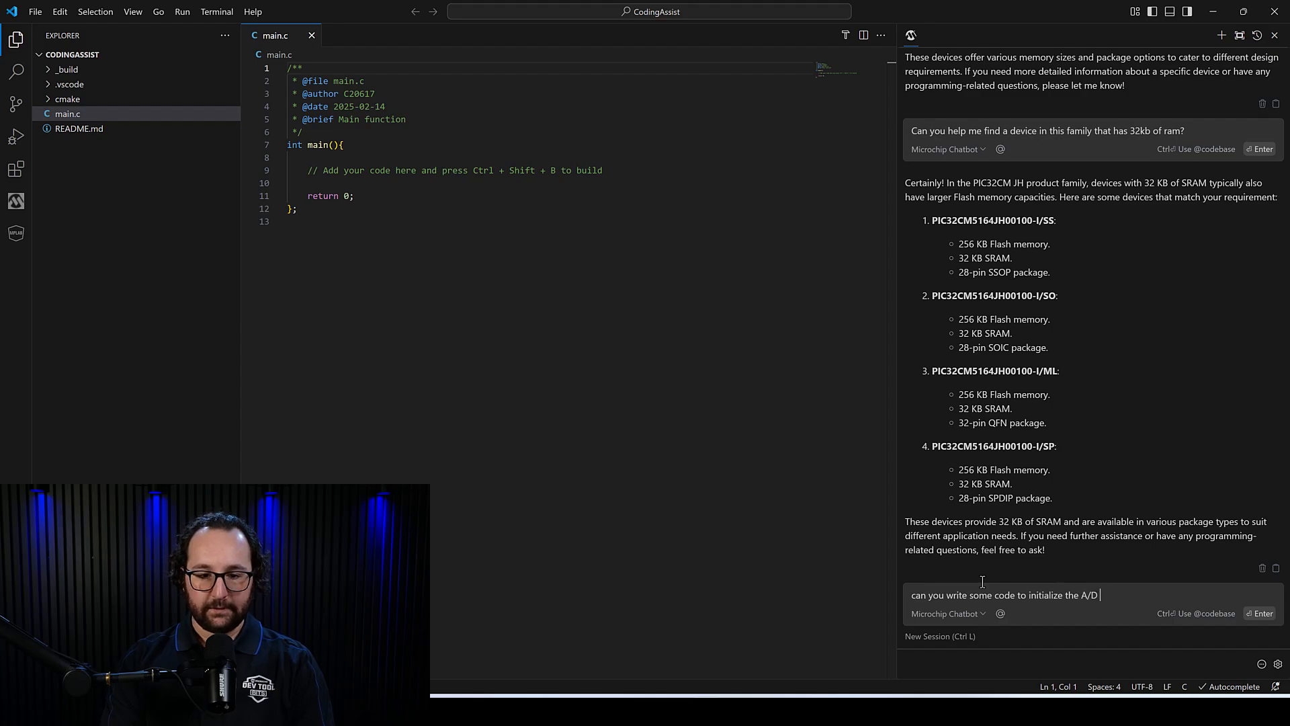
type("Converter and U")
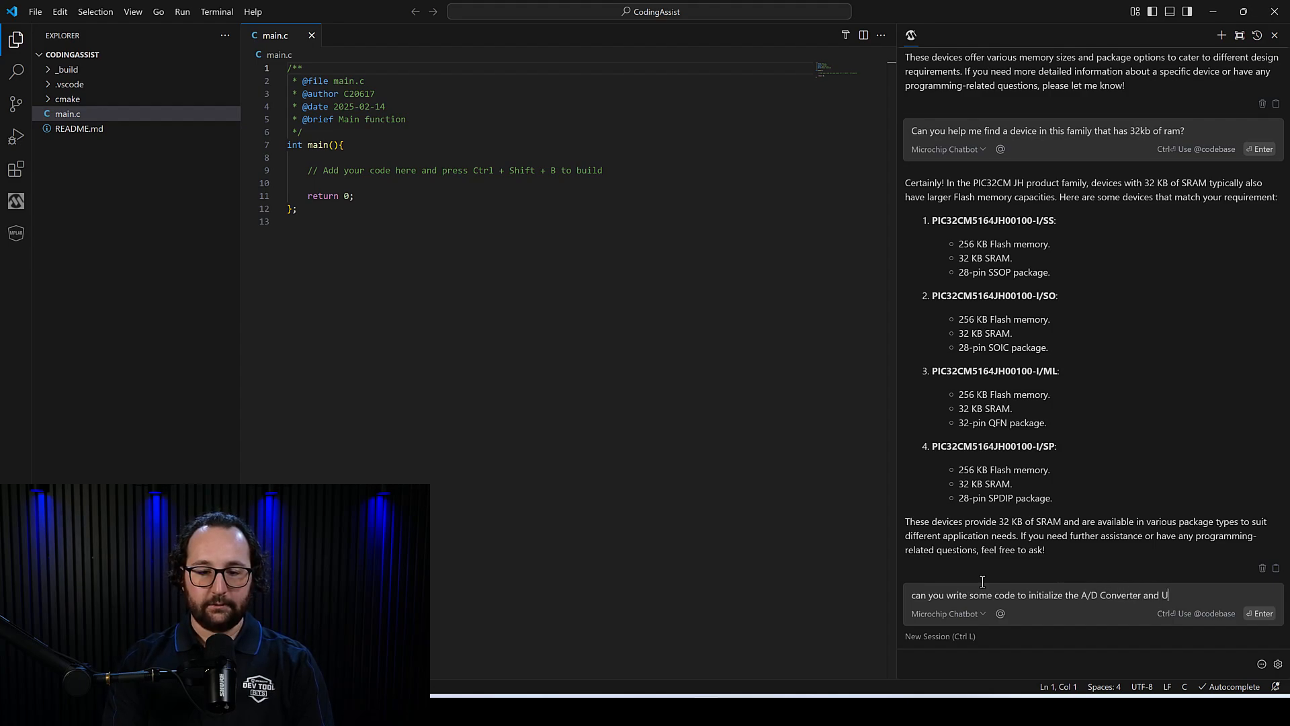
type("ART,")
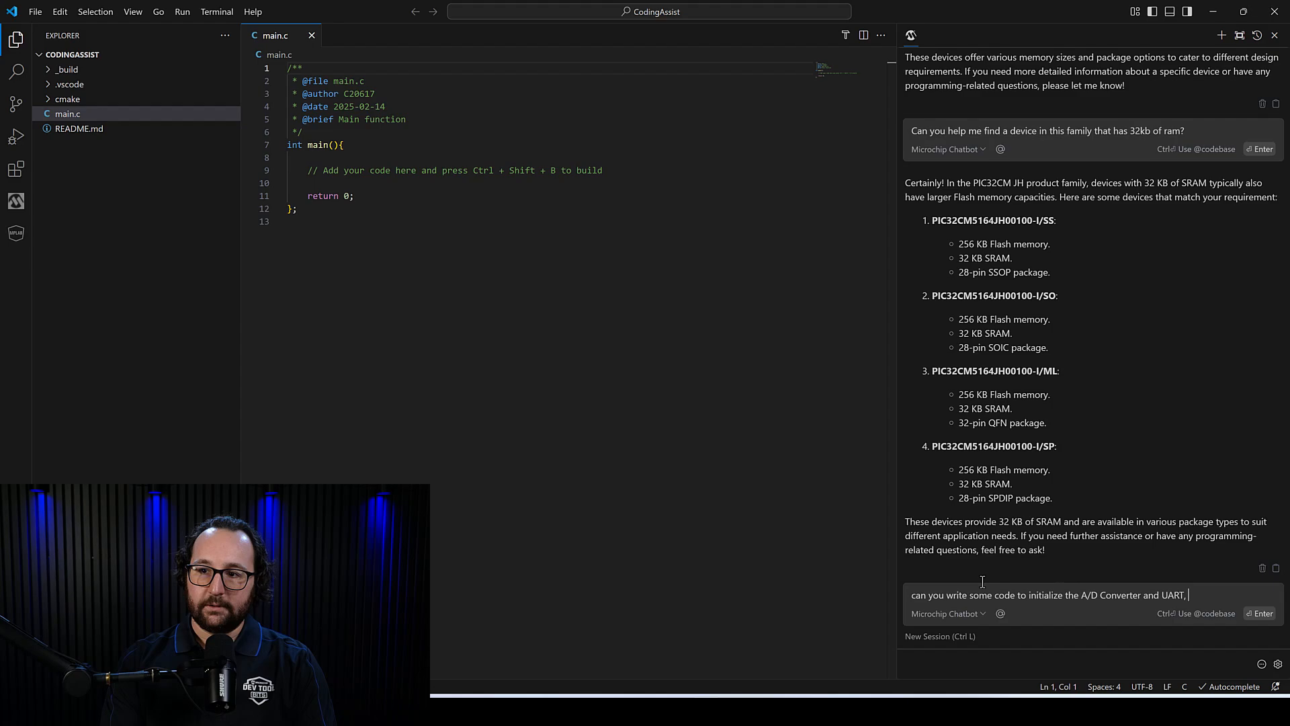
type("sample A/D once per second,")
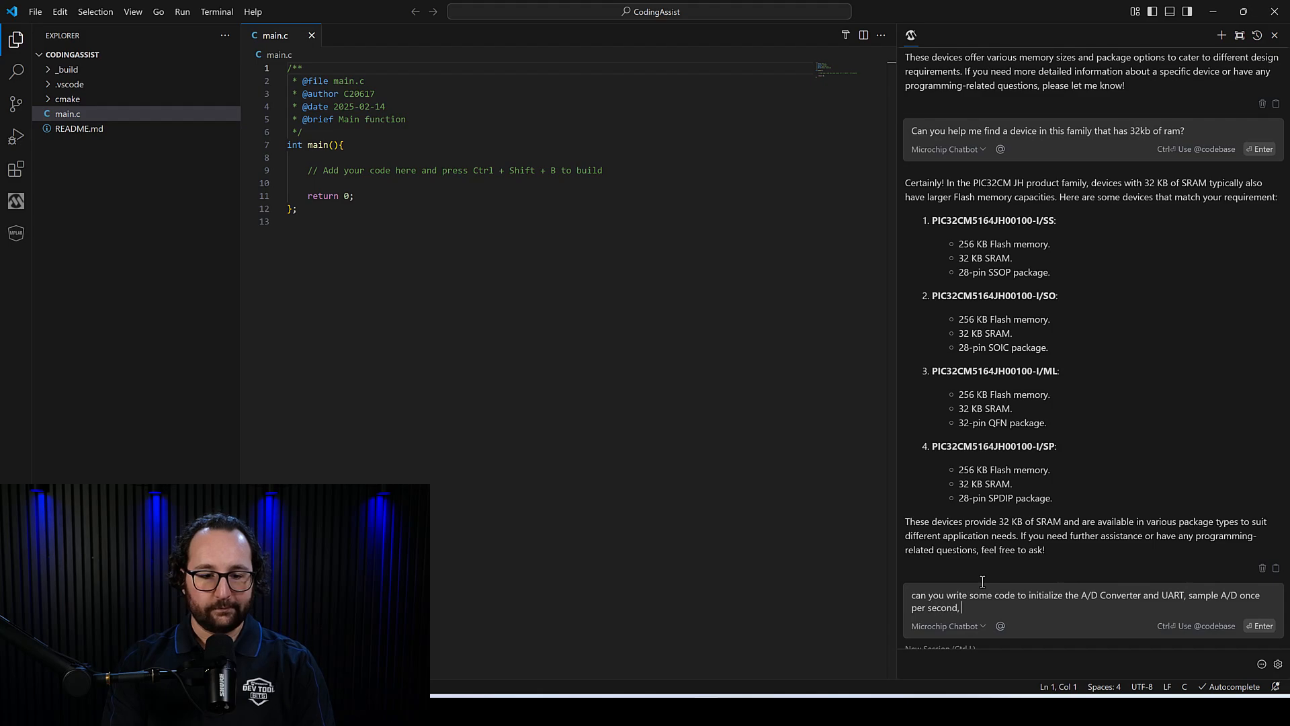
type("wtir")
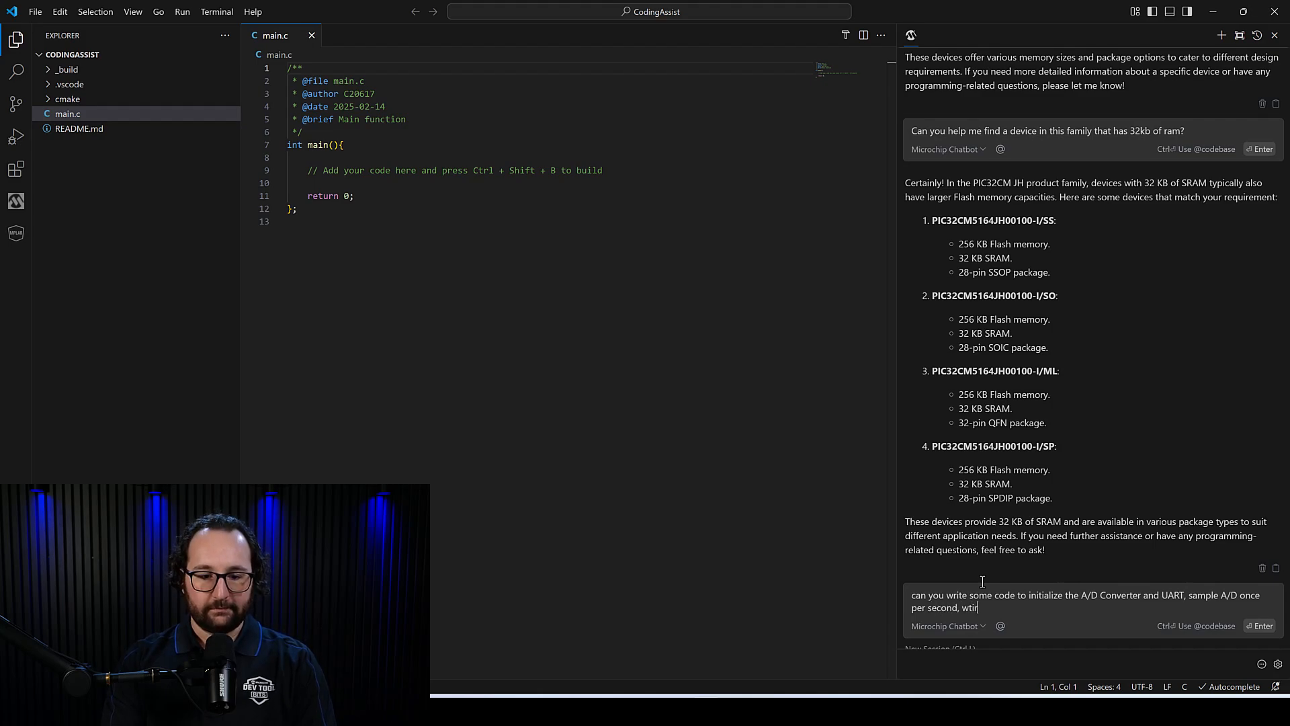
type("write to")
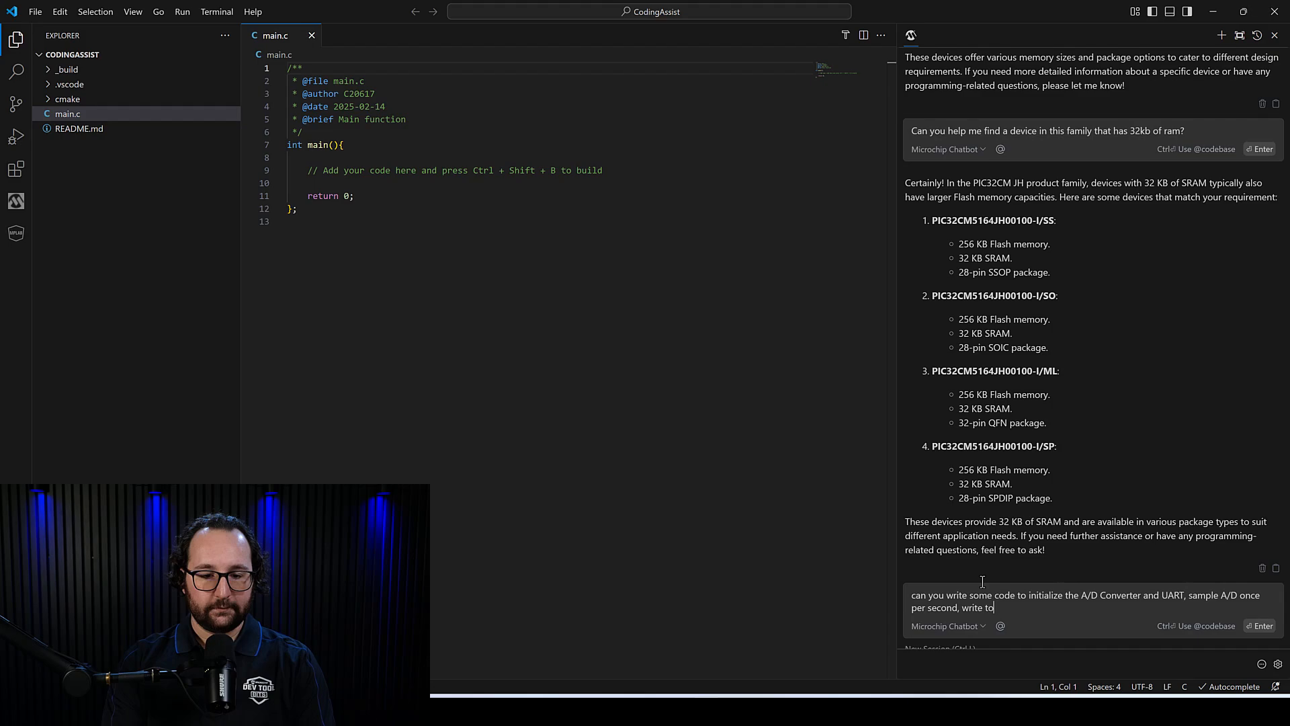
type("UART,")
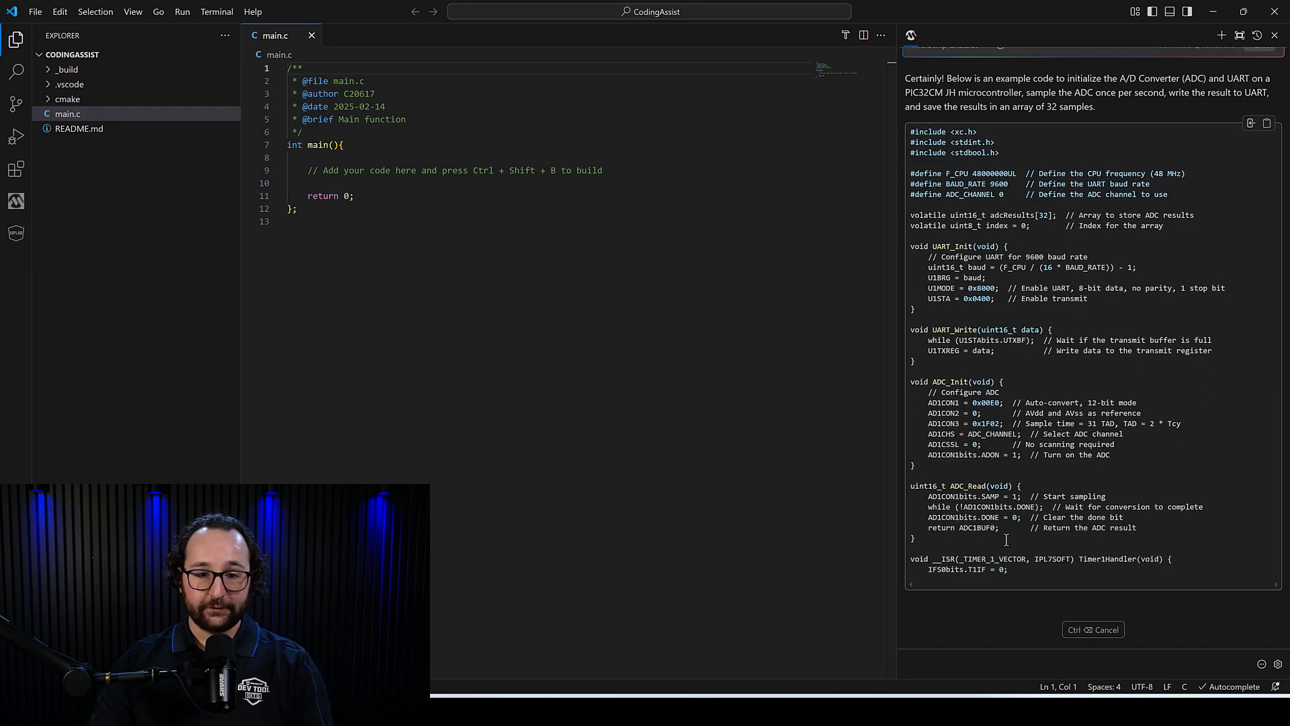
scroll("down", 3)
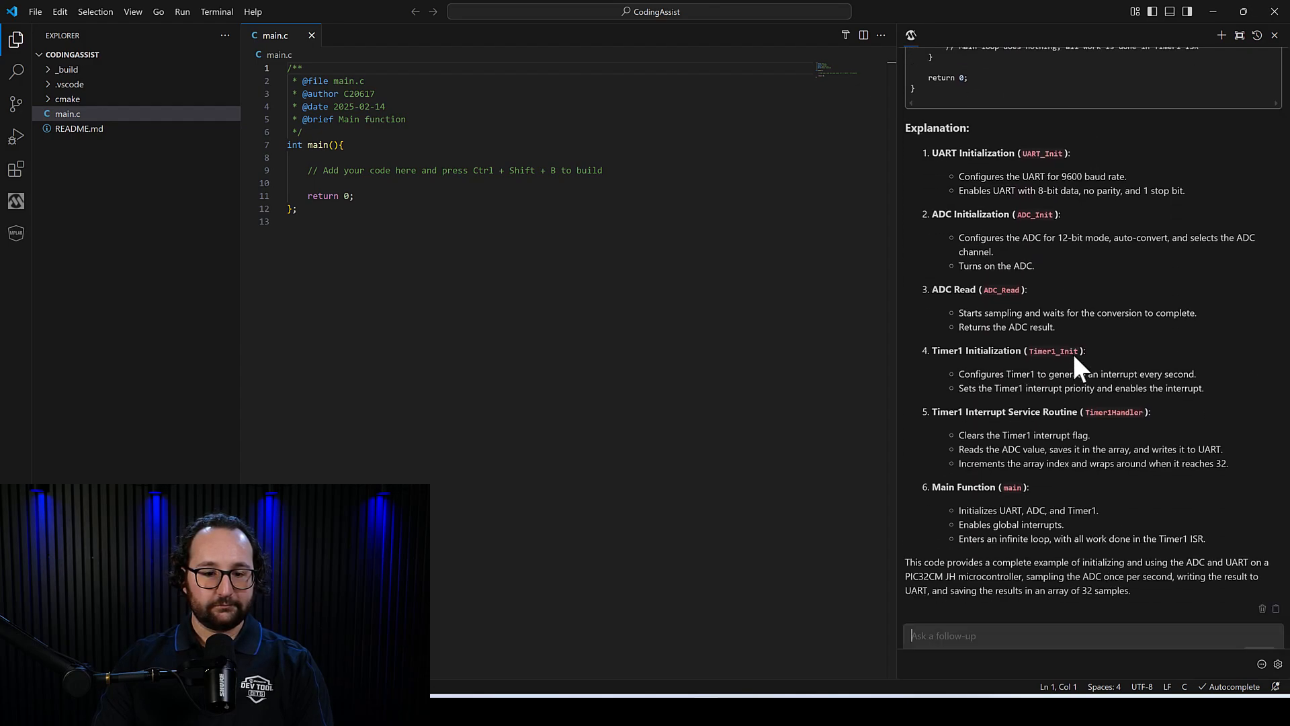
scroll("down", 3)
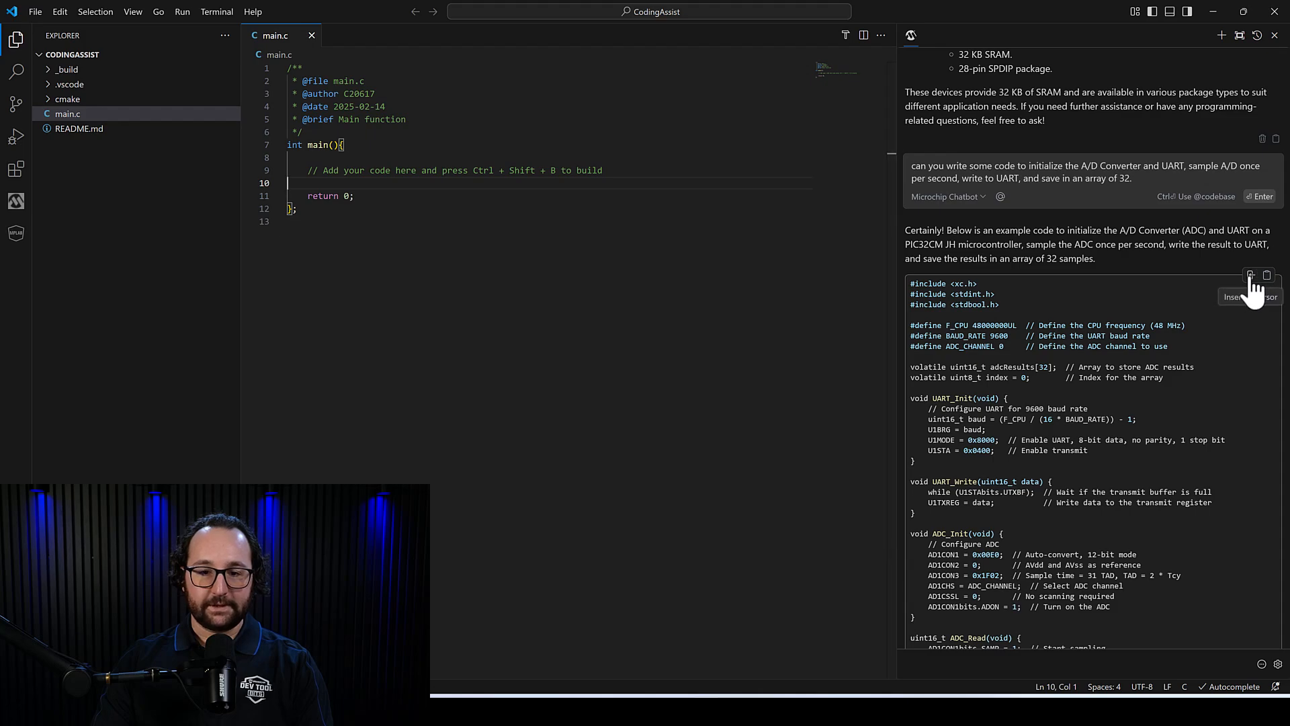
Insert the generated ADC, UART and Timer1 code into main.c, review it, and select all
left_click(1250, 275)
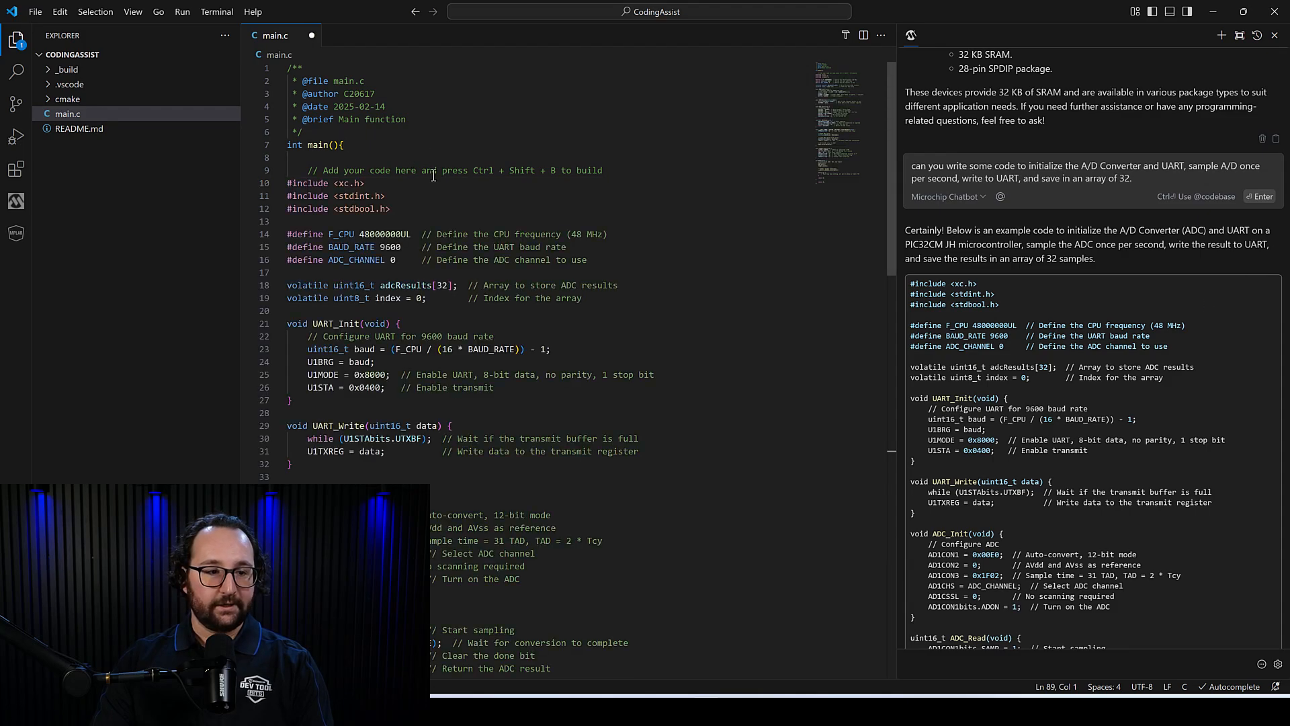
scroll("down", 3)
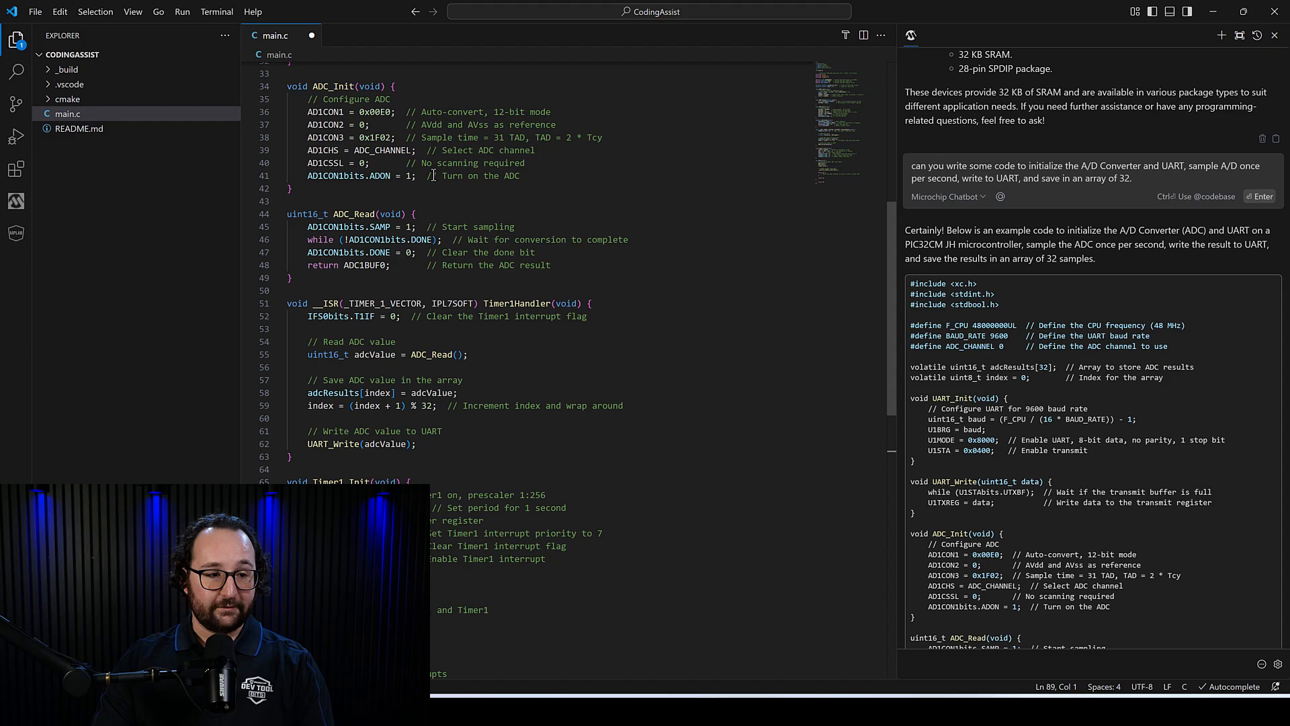
scroll("down", 3)
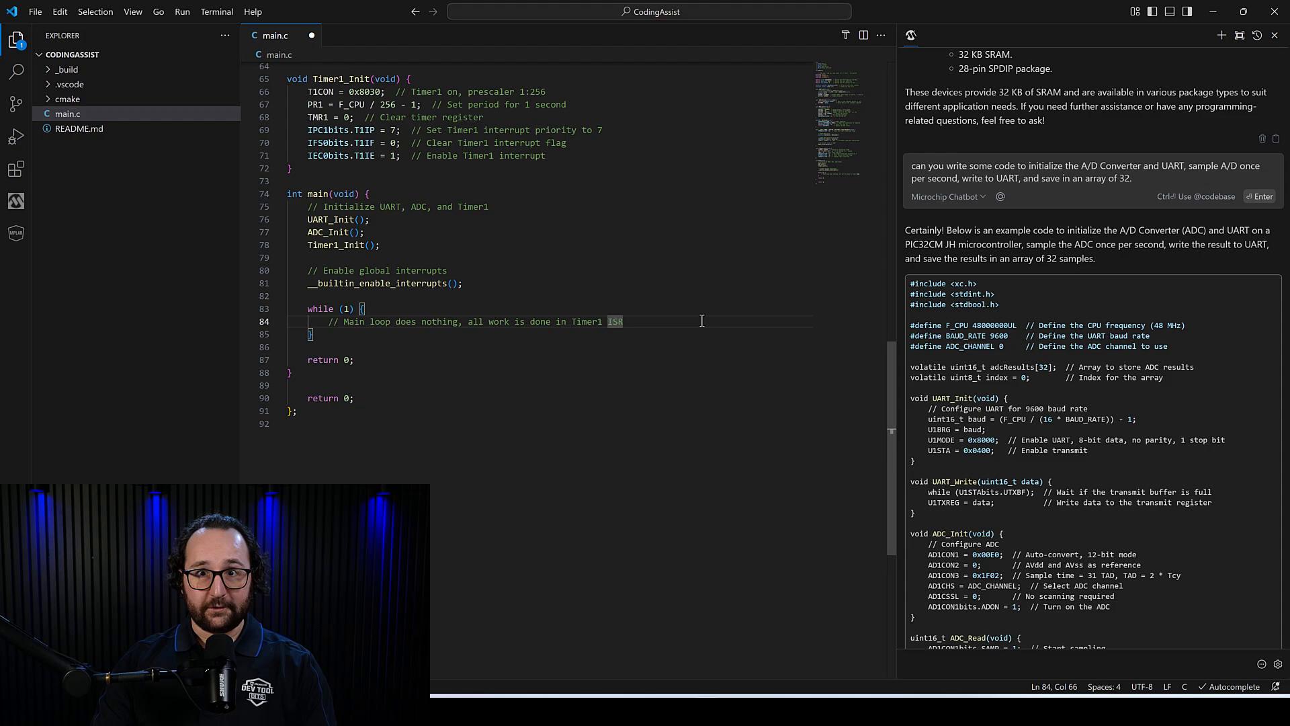
key("ctrl+a")
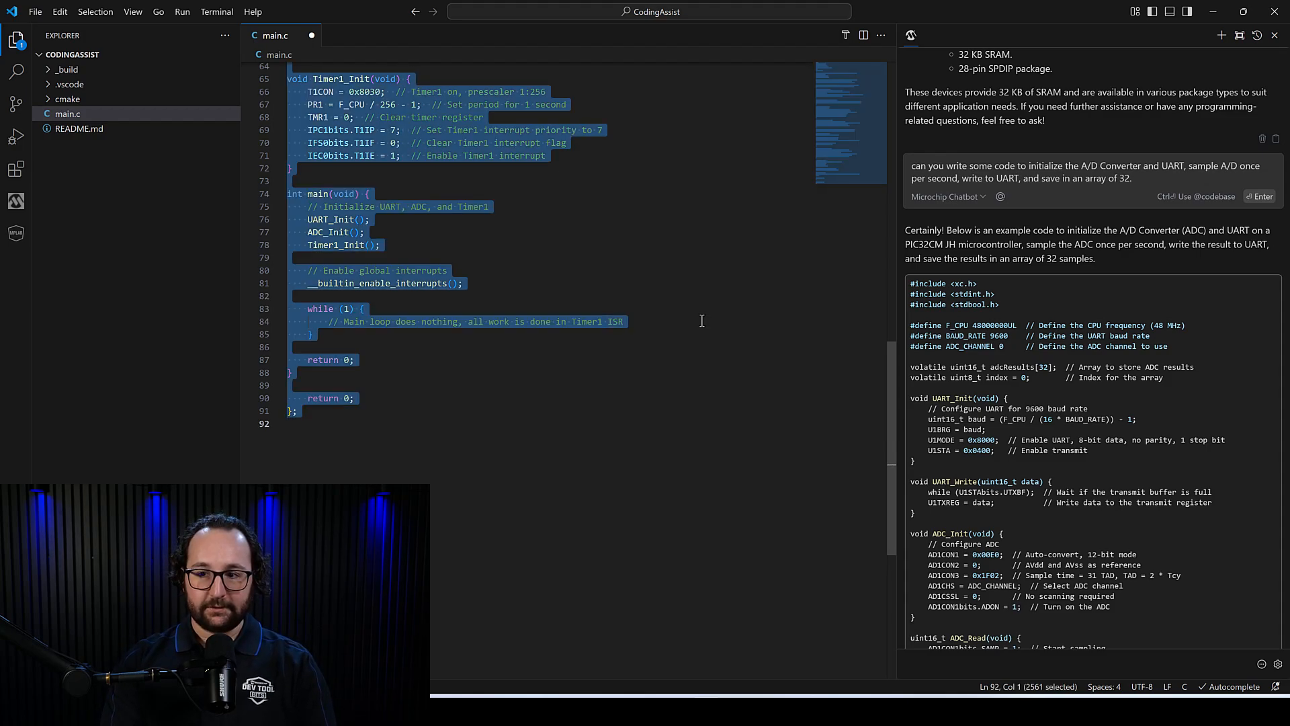
Send main.c to chat for an error check and replace the file with the corrected code
key("ctrl+l")
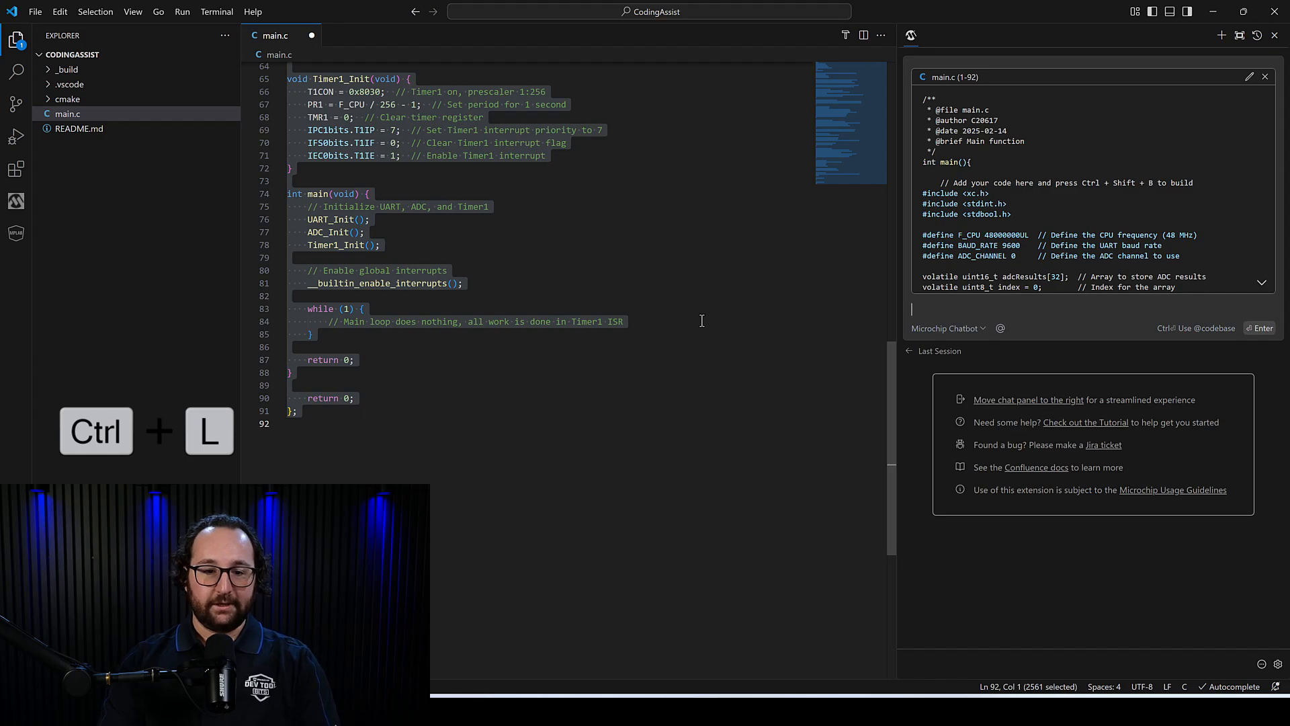
type("can you h")
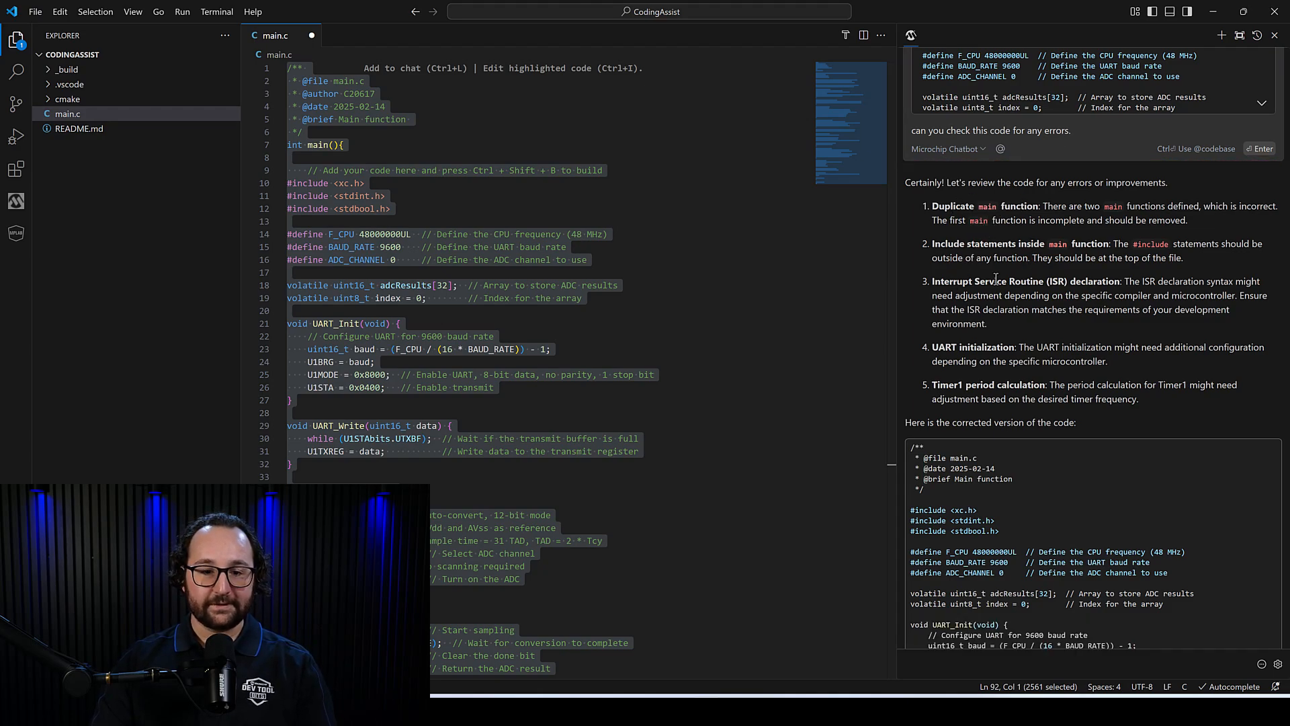
scroll("down", 3)
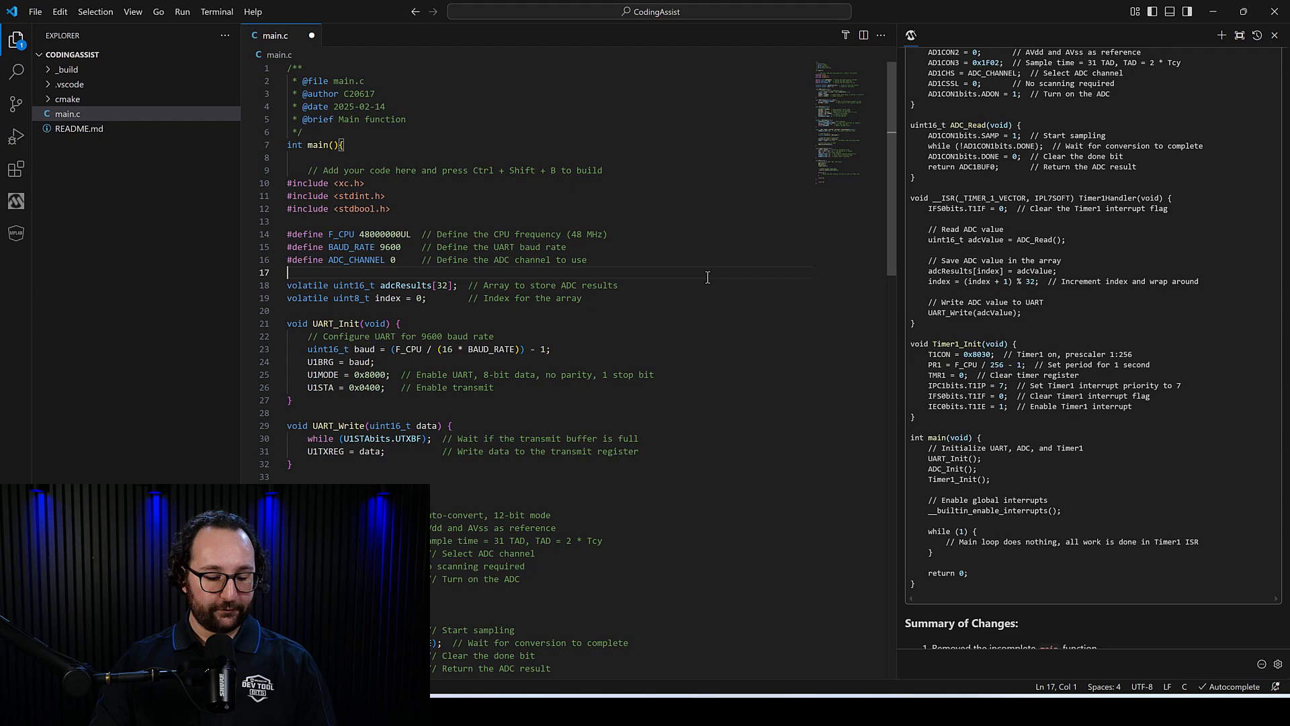
key("ctrl+a")
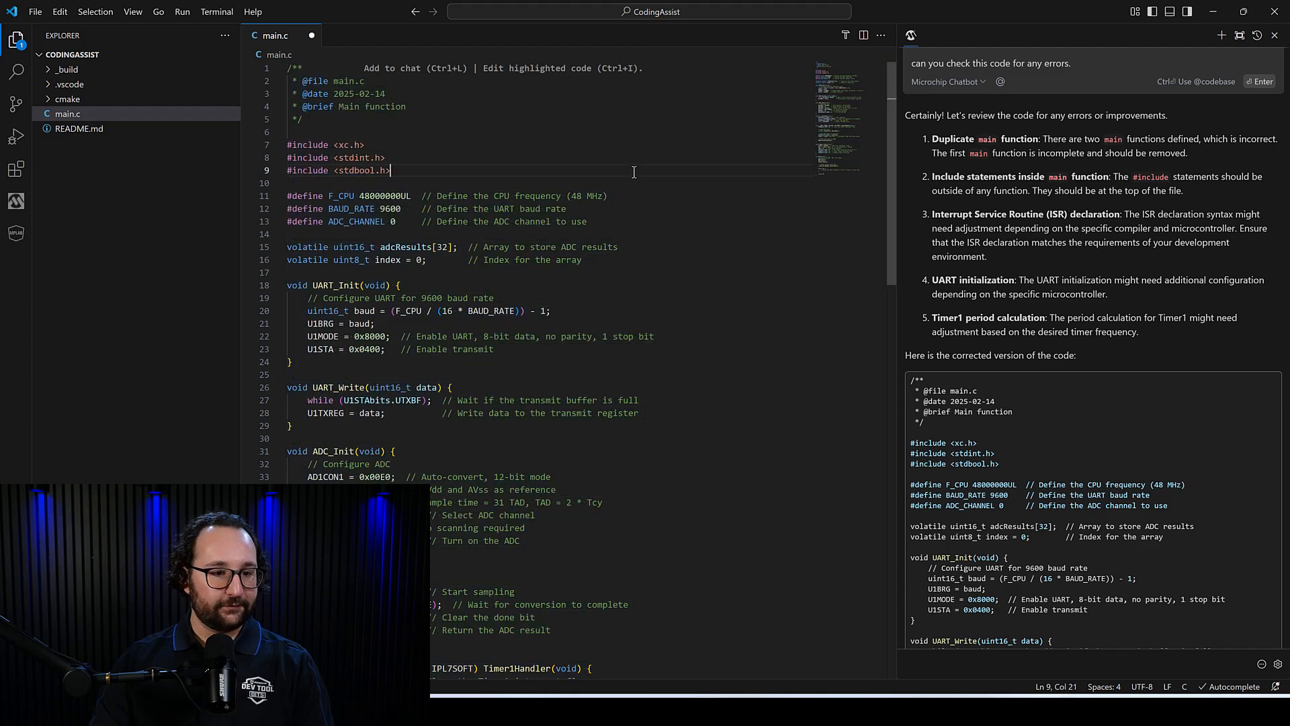
scroll("down", 3)
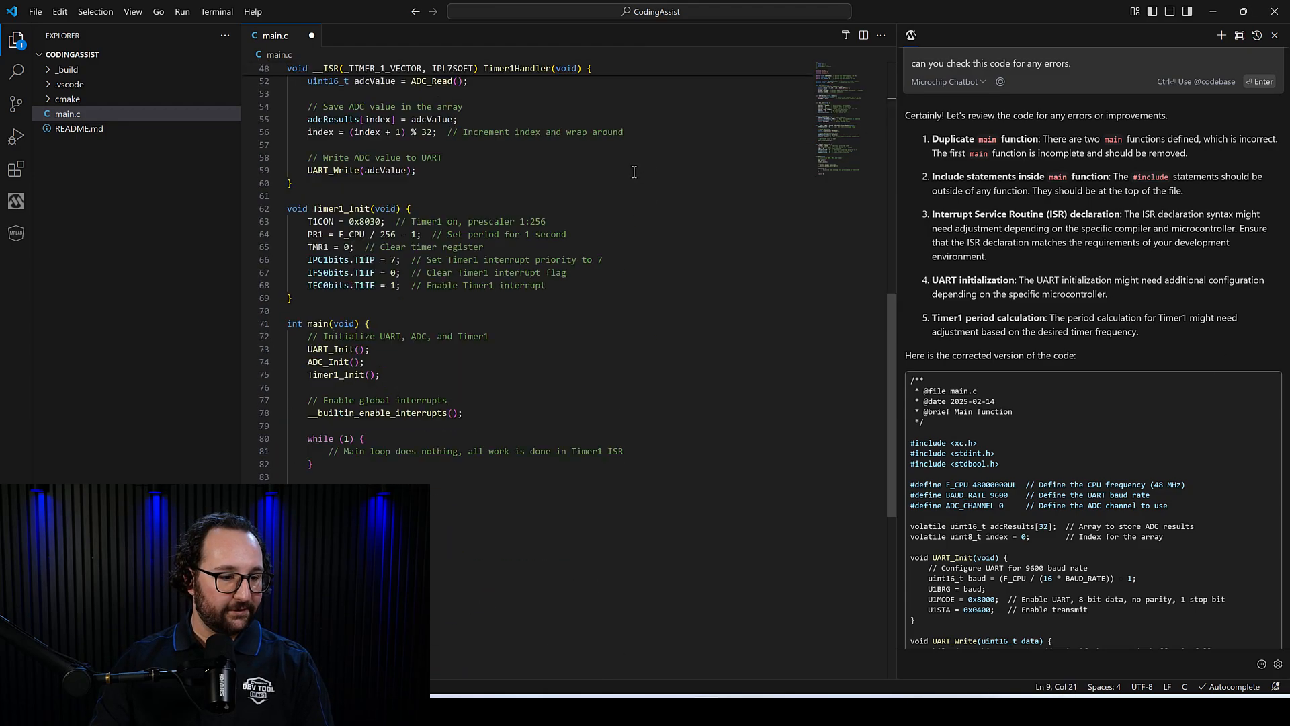
scroll("down", 3)
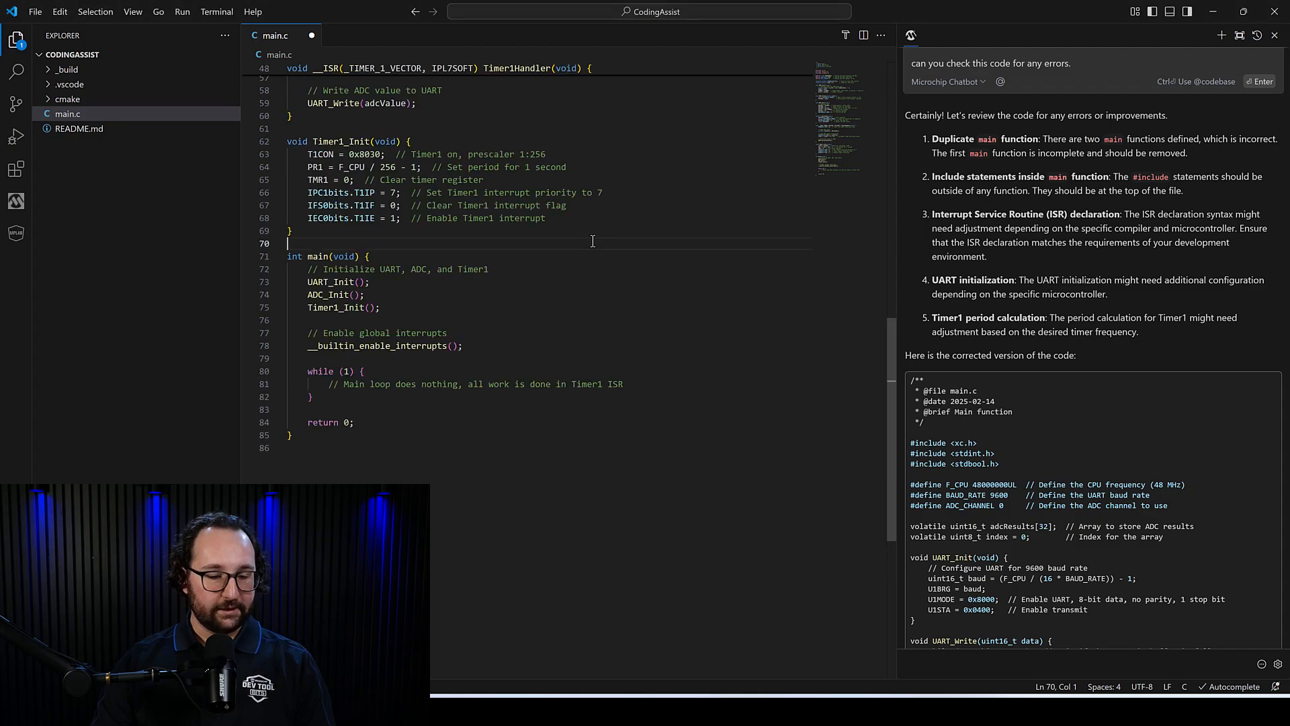
Start a new line after Timer1_Init for the add() and average() functions
key("Enter")
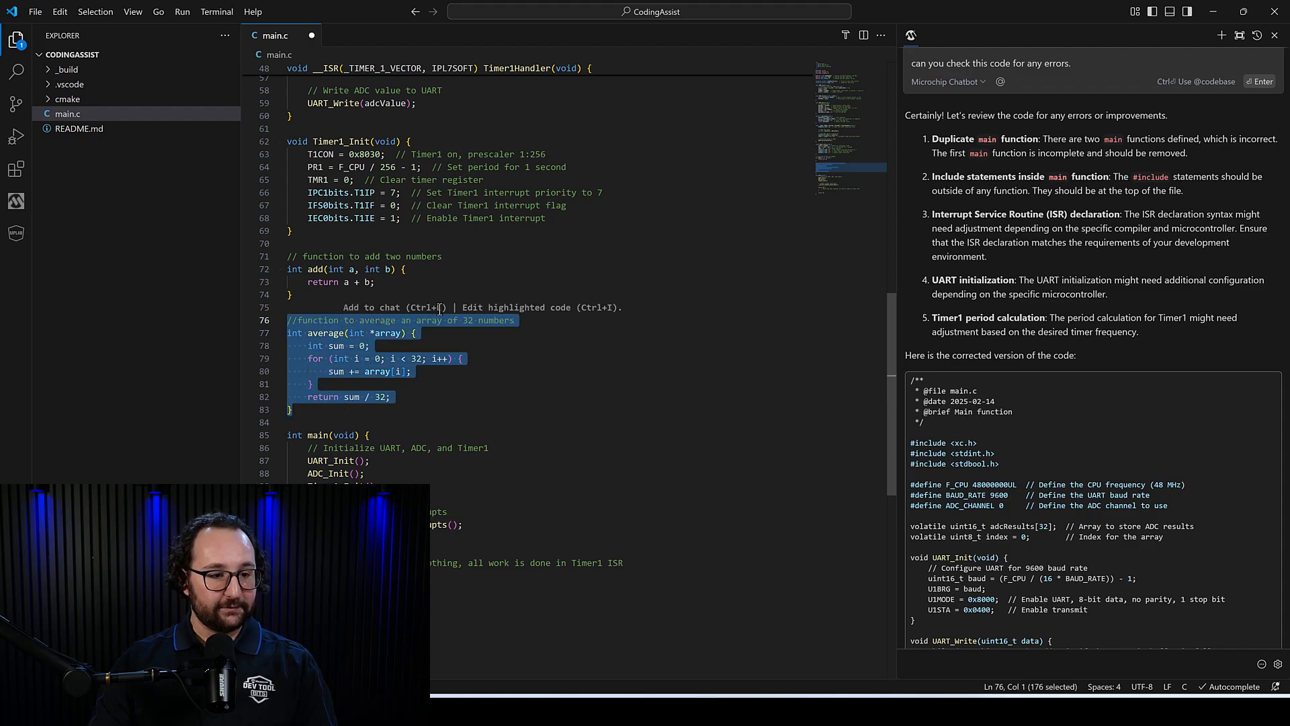
Send the average function to chat, ask for an explanation, and read through its example usage
key("ctrl+l")
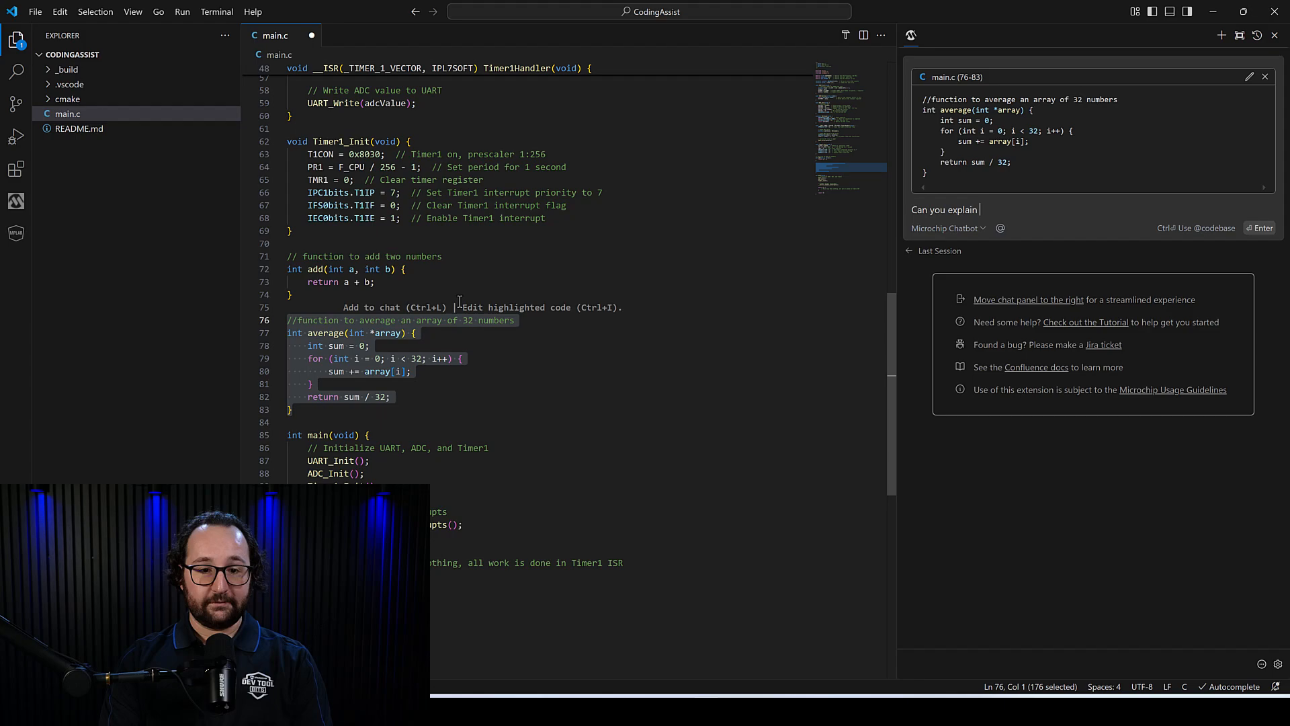
type("this code to me?")
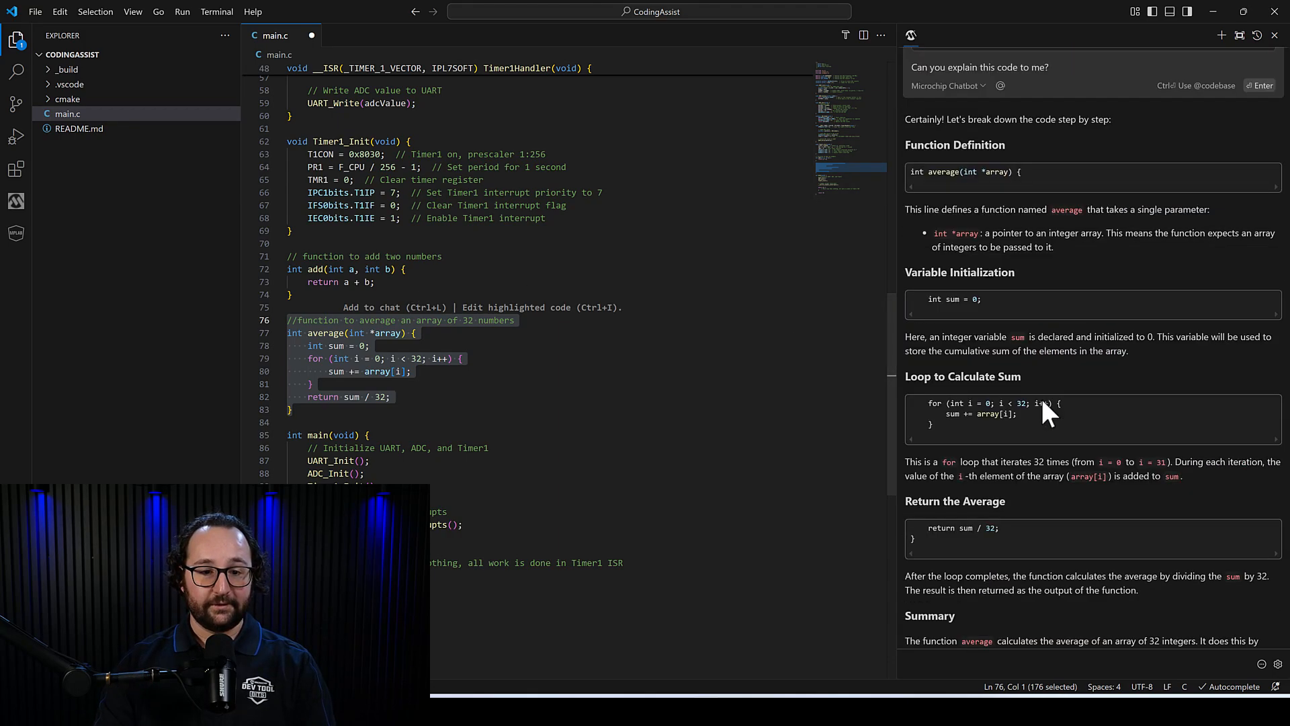
scroll("down", 3)
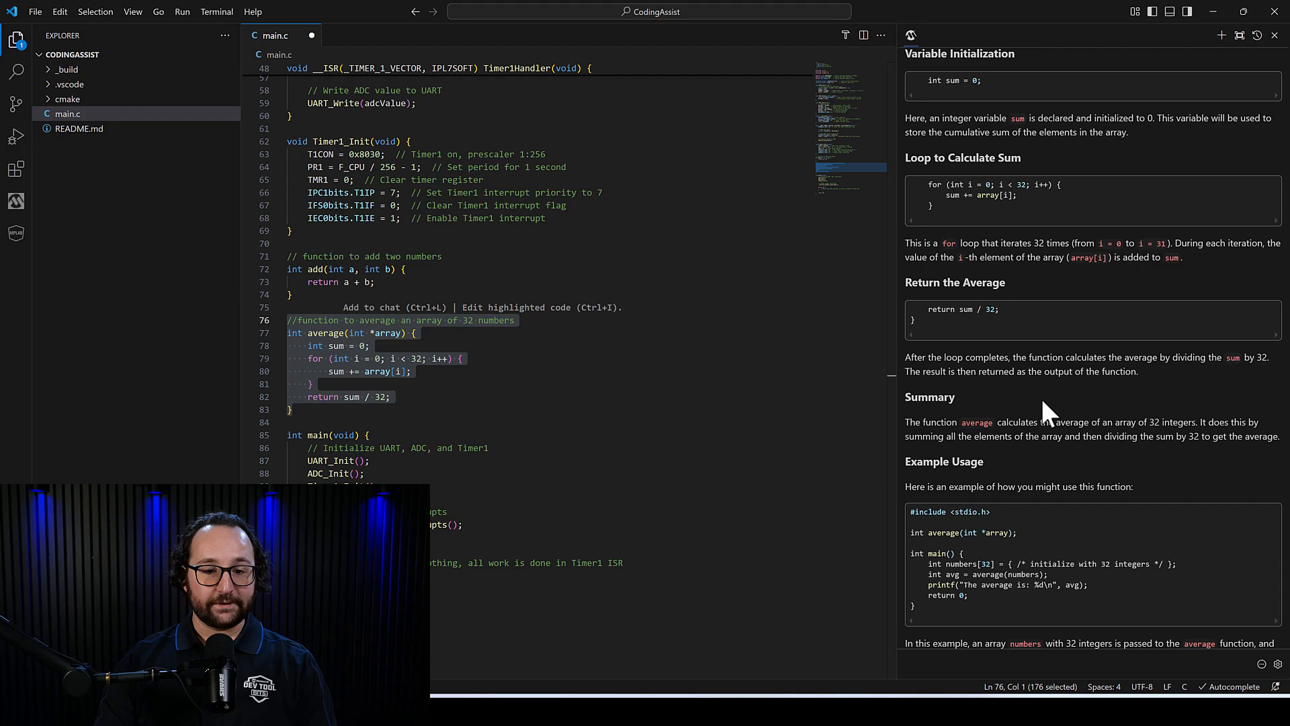
scroll("down", 3)
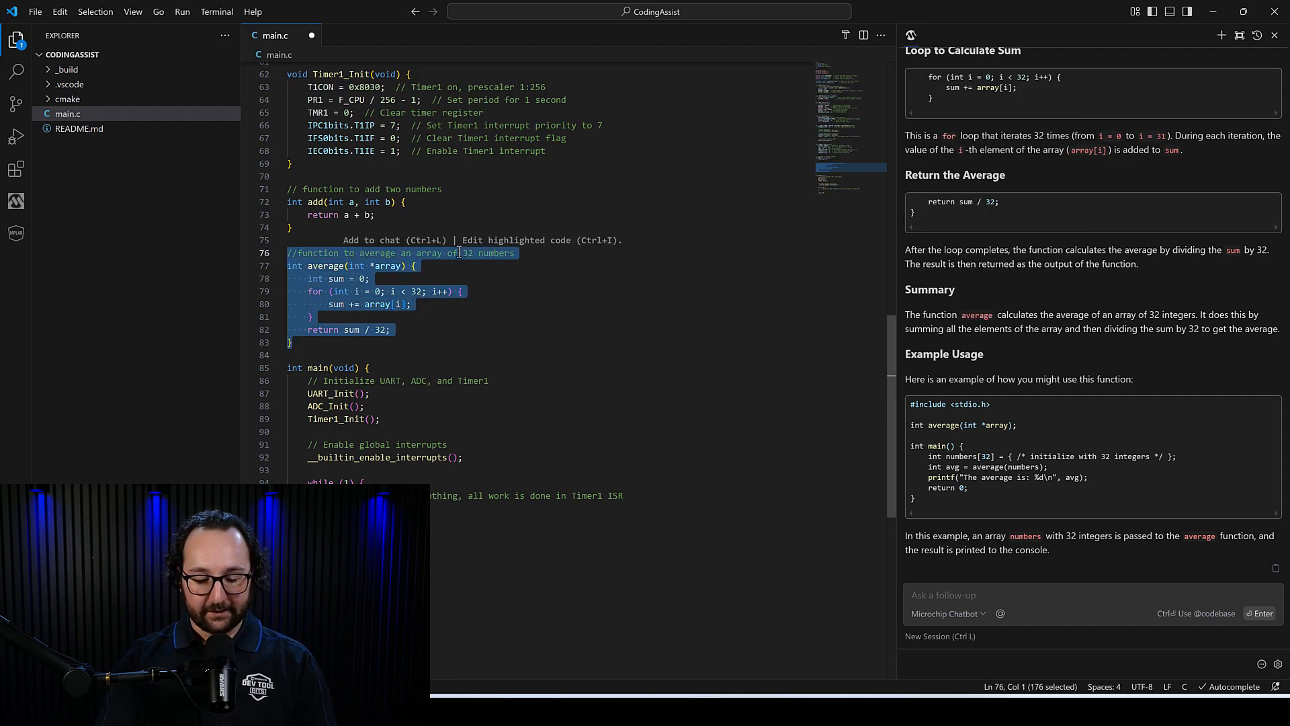
Ask inline chat (Ctrl+I) to 'comment this code' for the selected average function
key("ctrl+i")
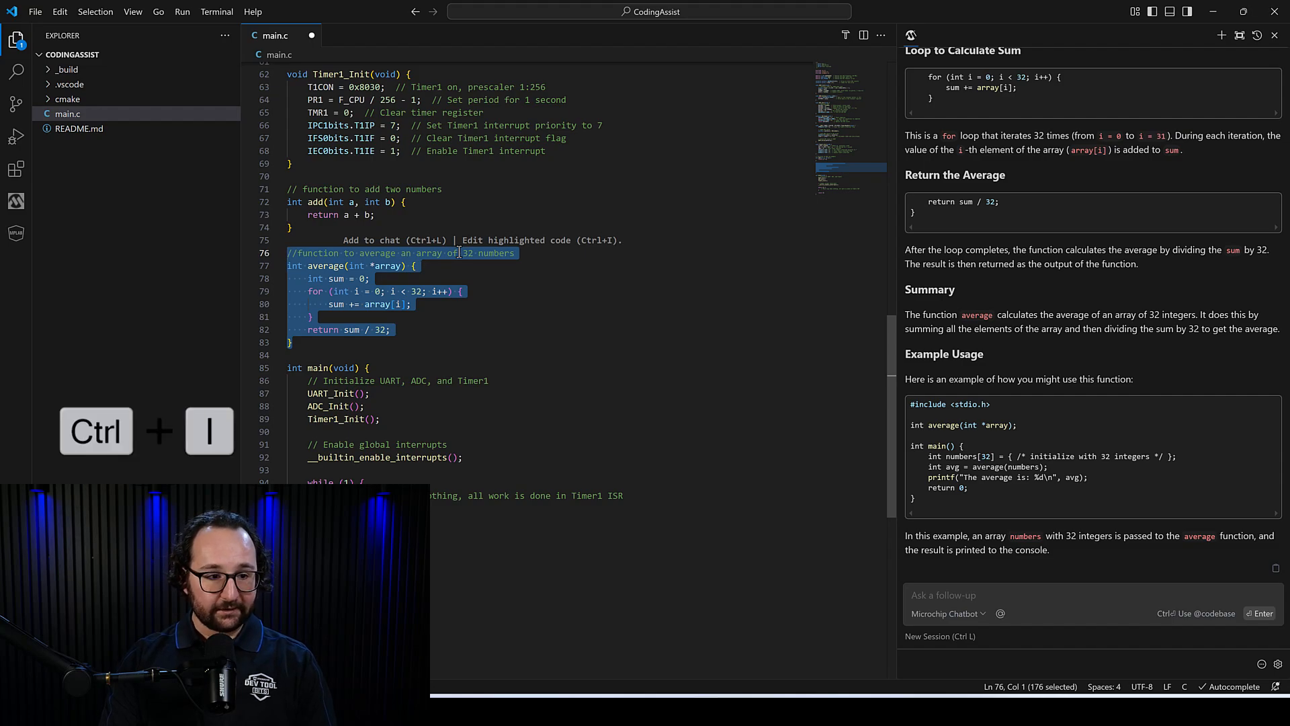
key("ctrl+i")
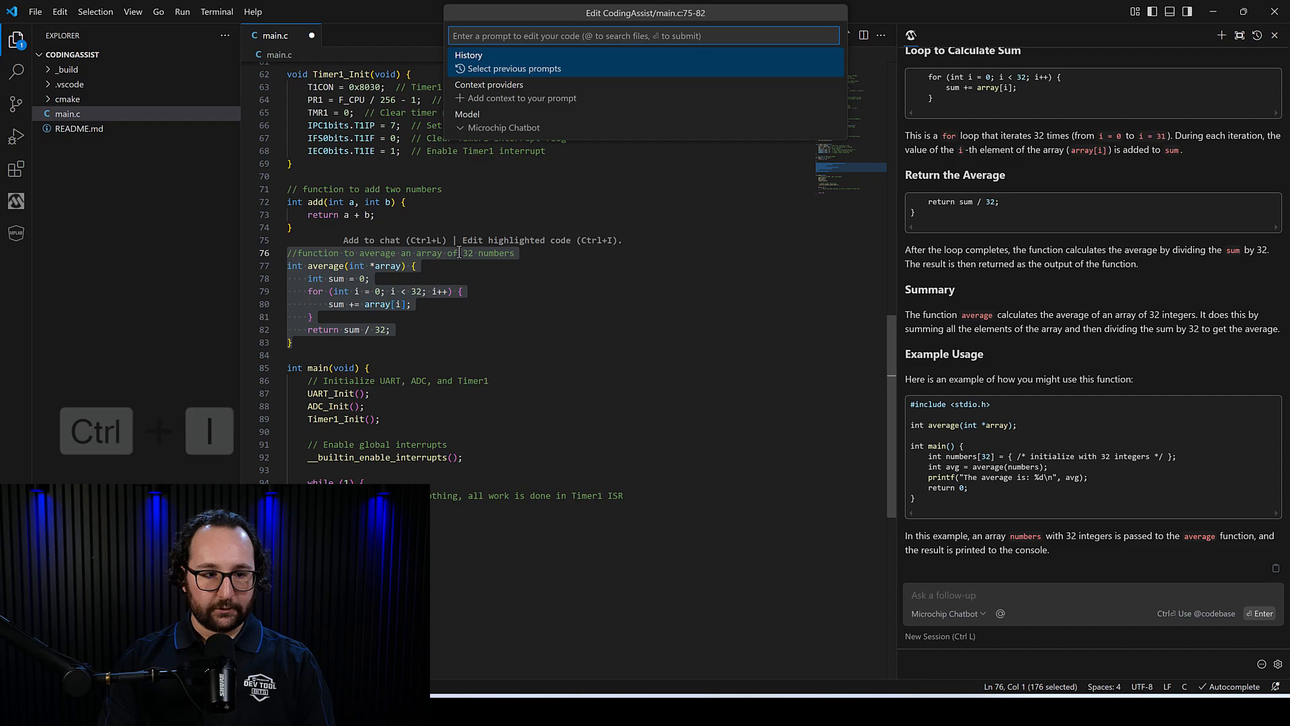
type("comment this code")
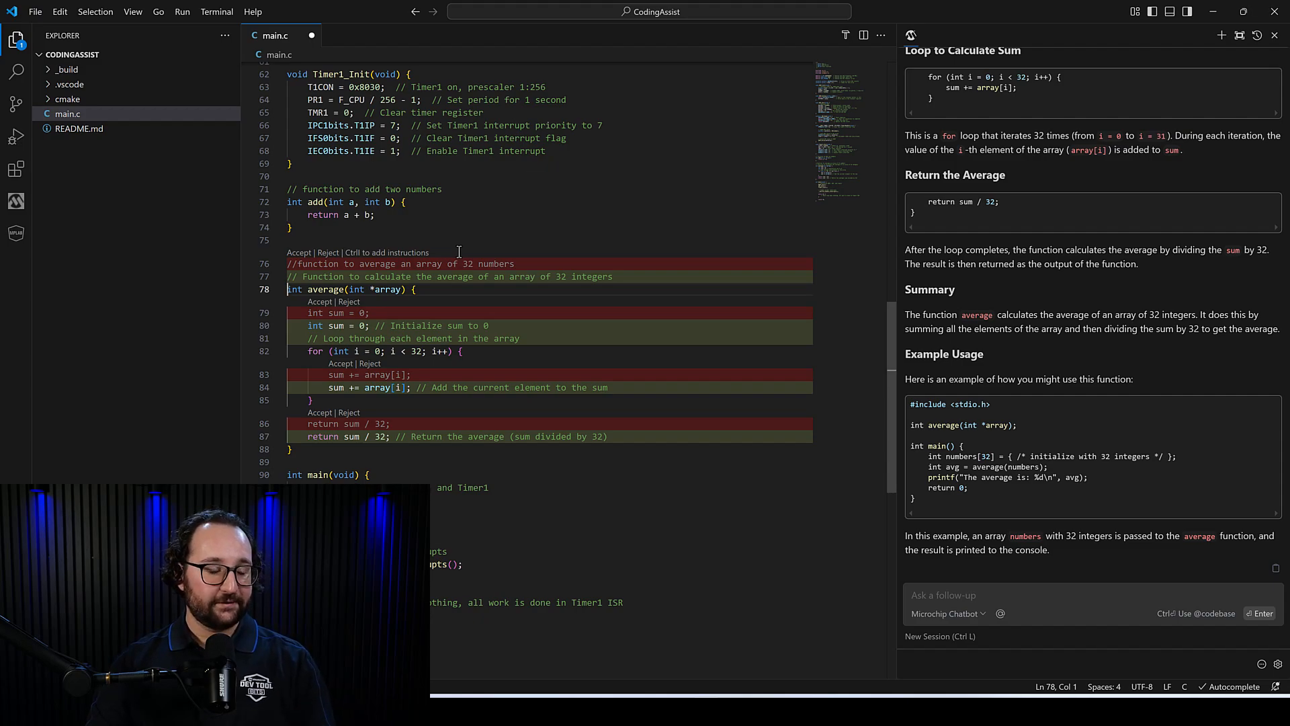
mouse_move(637, 282)
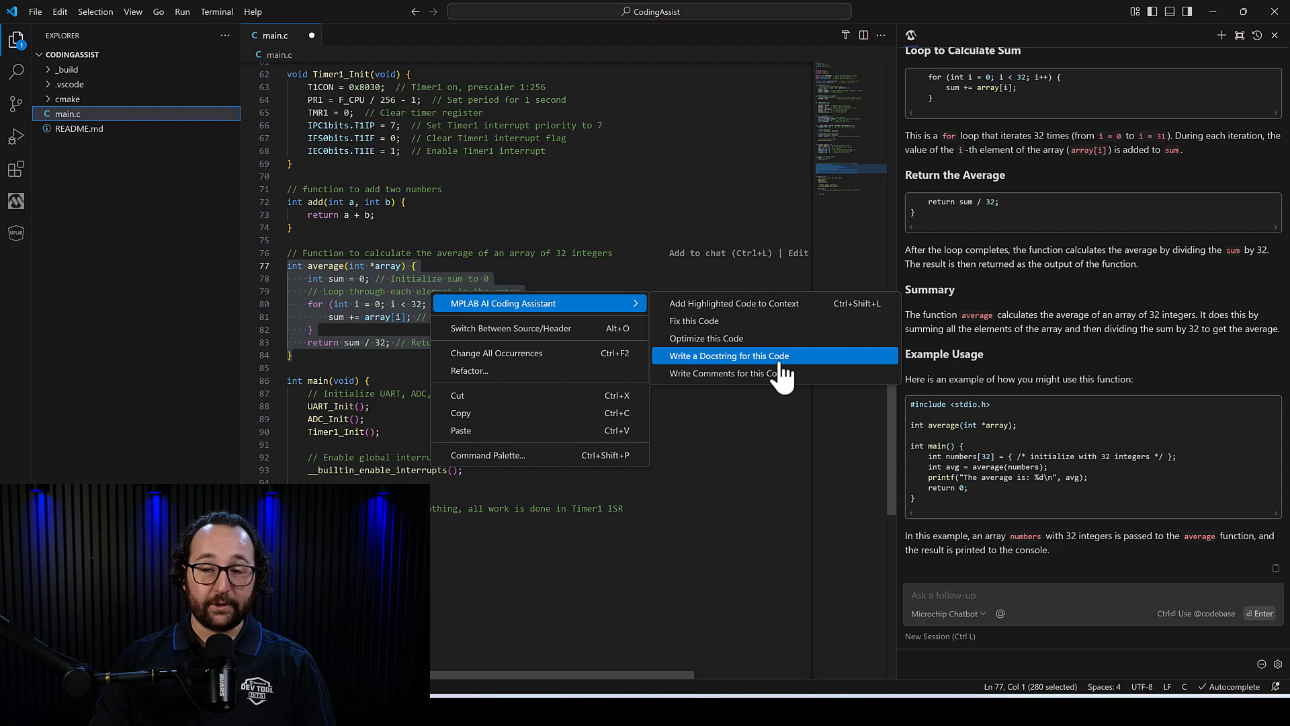
mouse_move(773, 319)
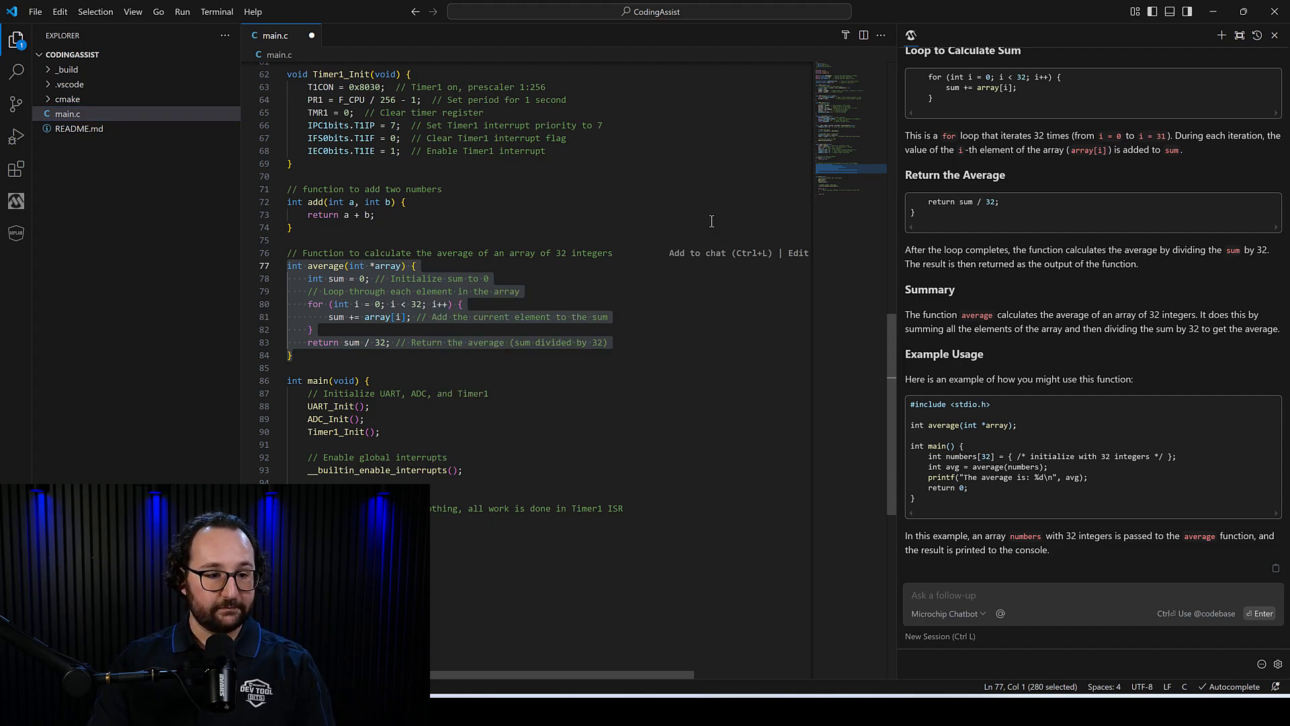
left_click(402, 216)
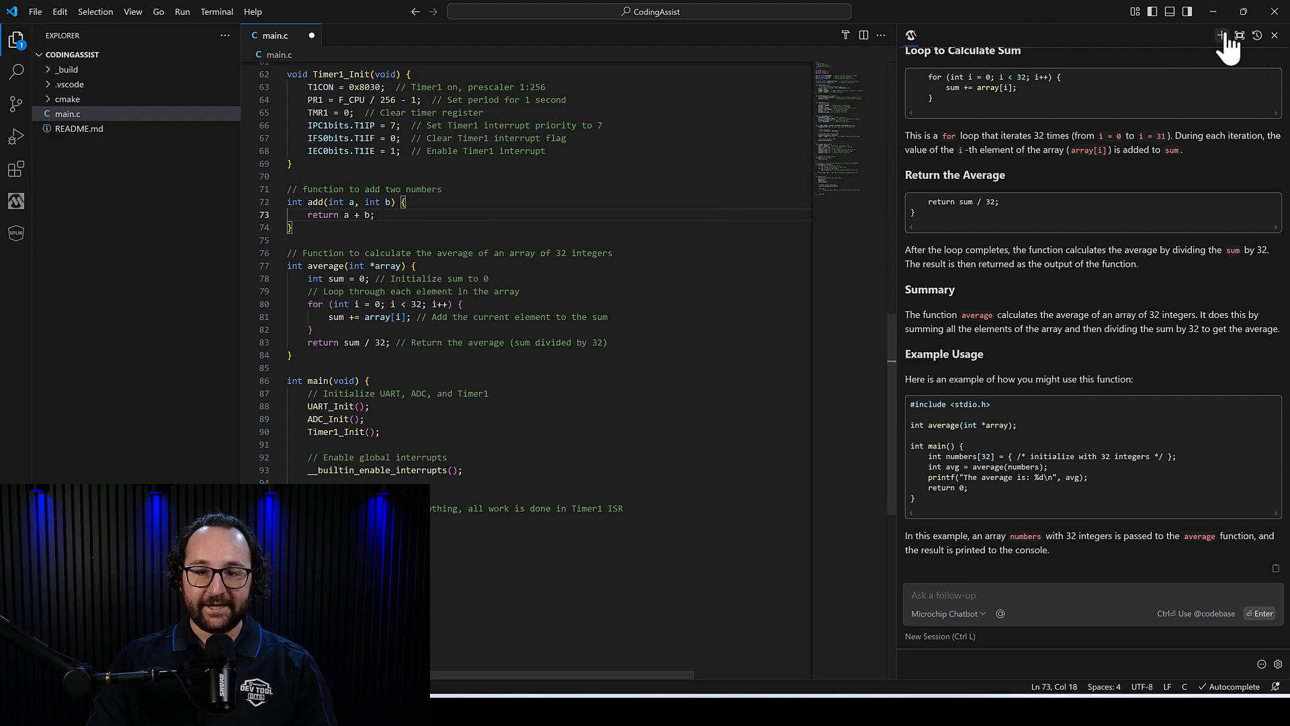
left_click(1221, 36)
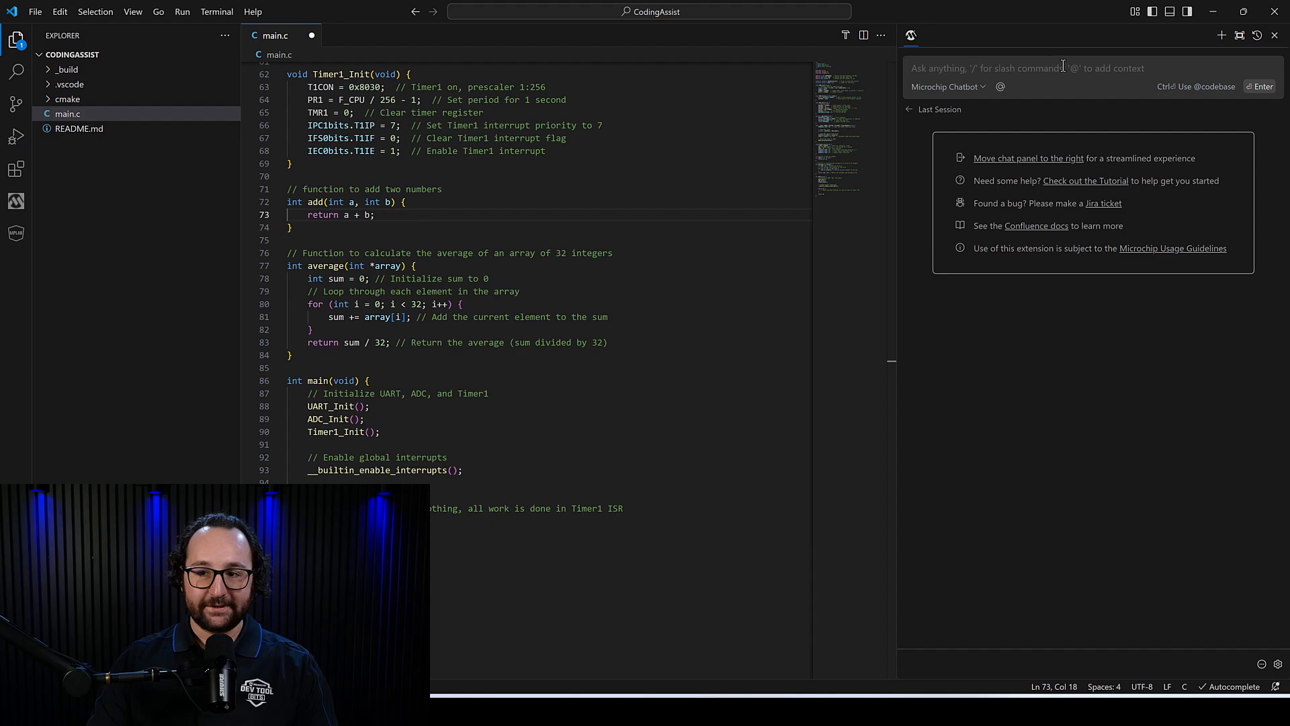
type("@data")
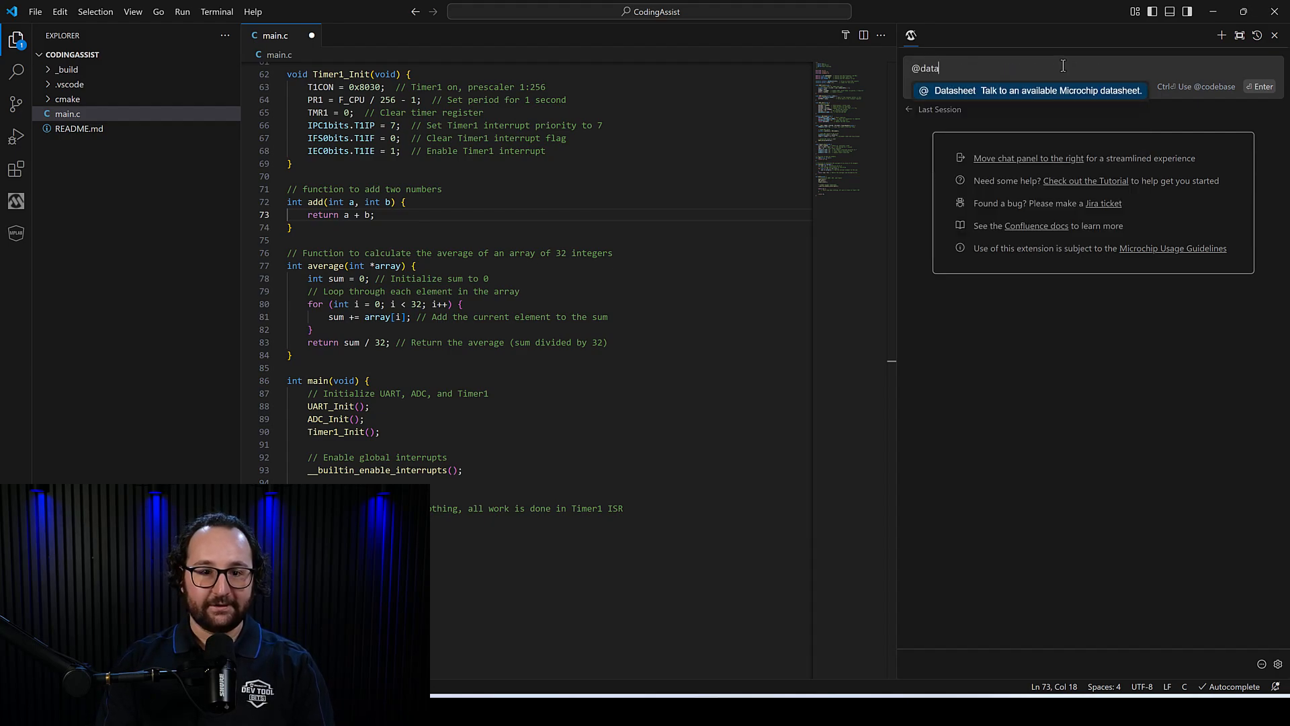
left_click(1029, 89)
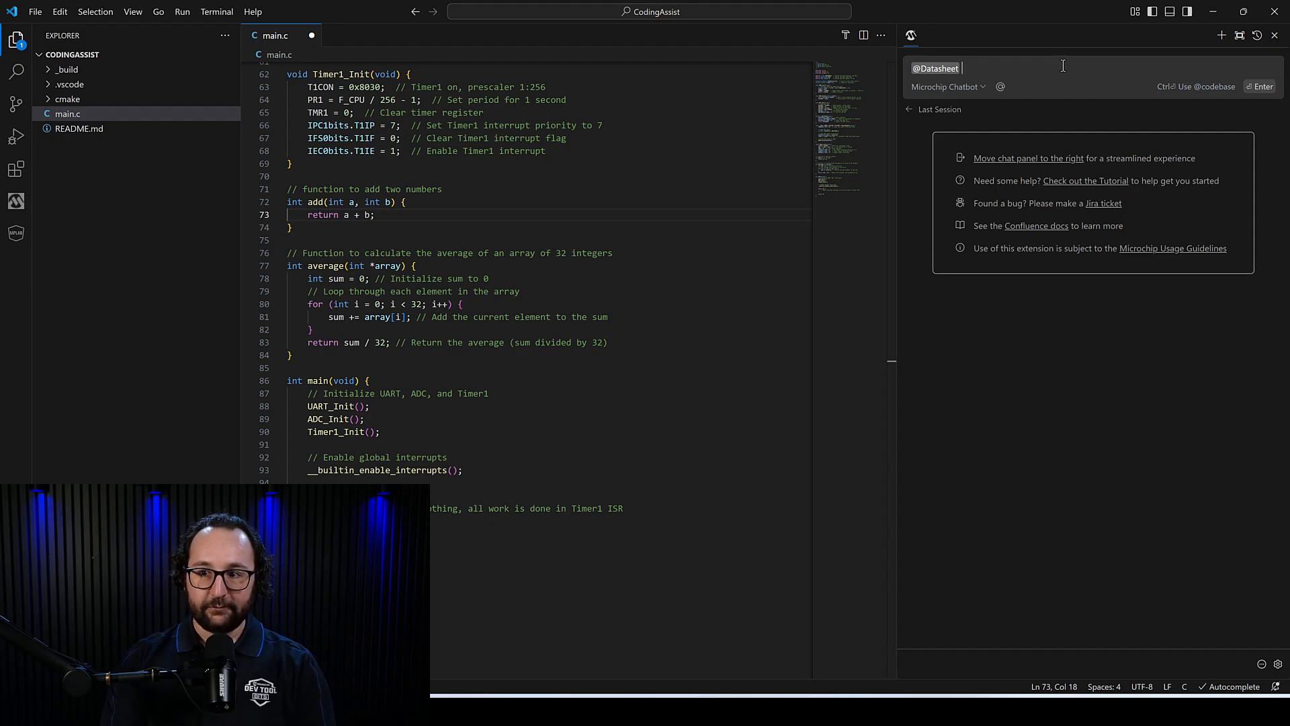
Ask for the analog comparator block diagram and briefly view datasheet Section 38.3 online
type("Show me the block diagram for the")
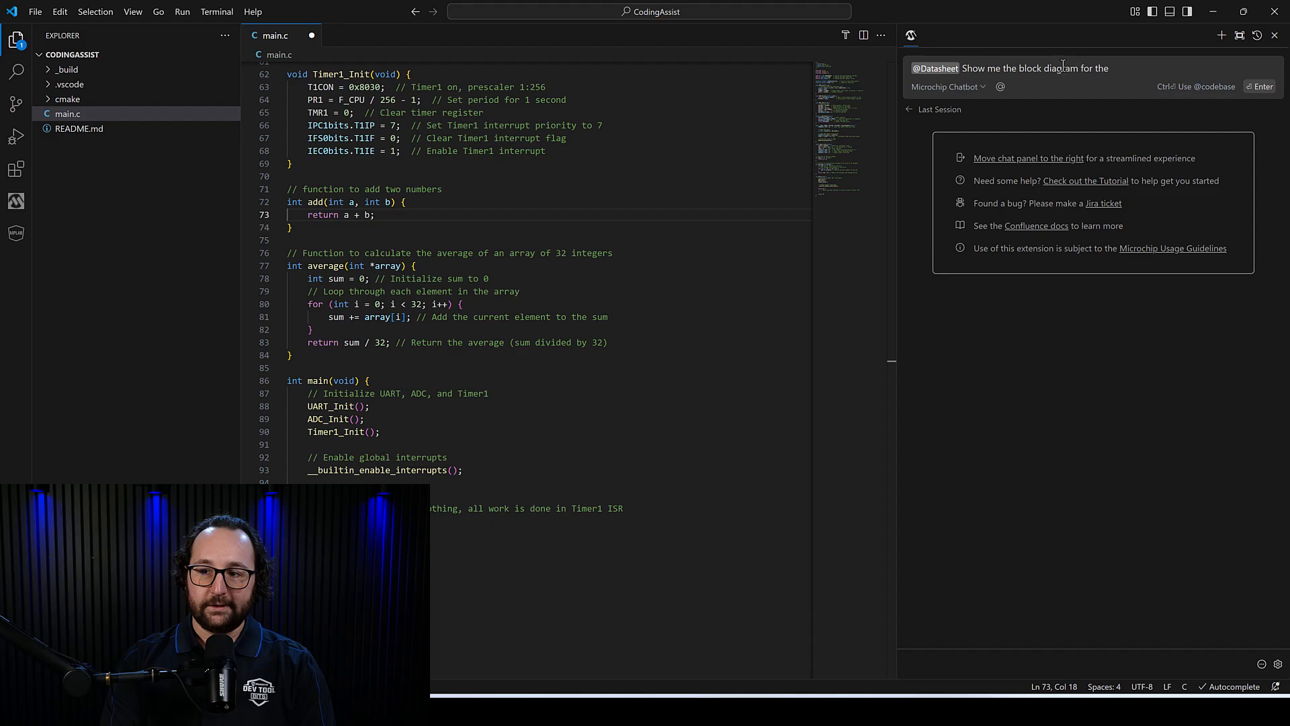
type("Analo")
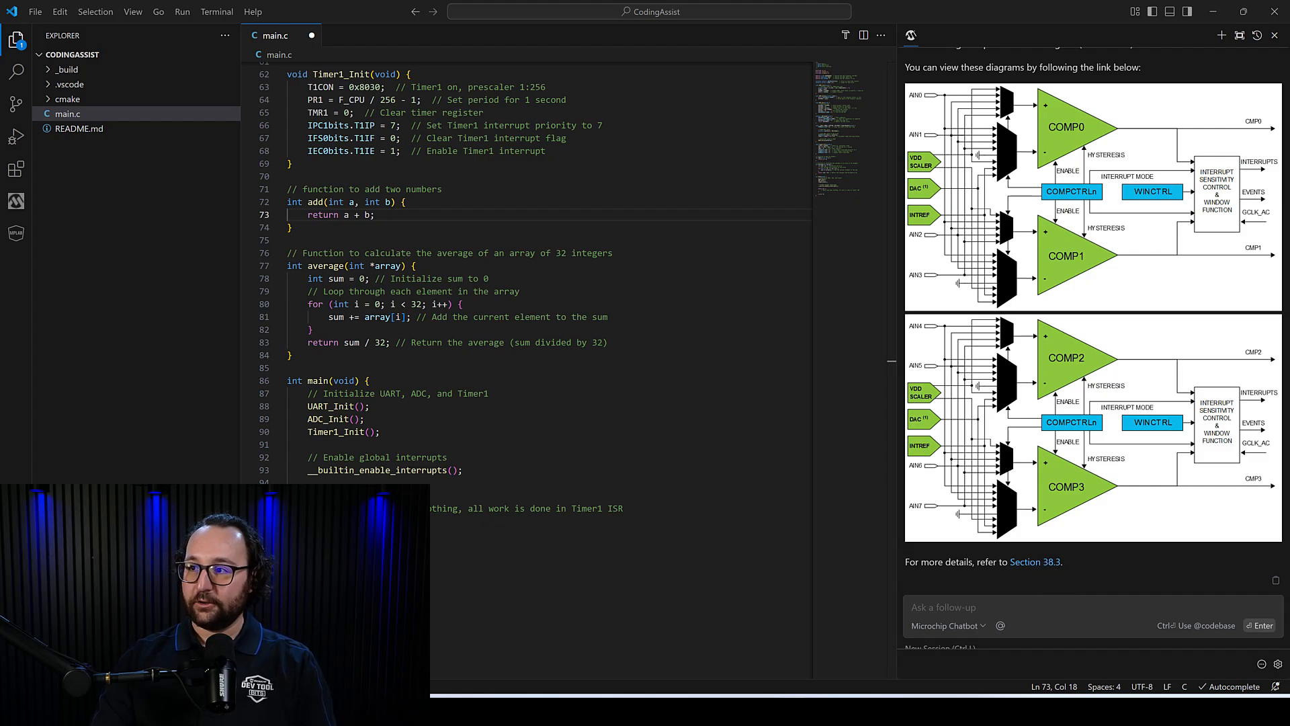
left_click(1035, 561)
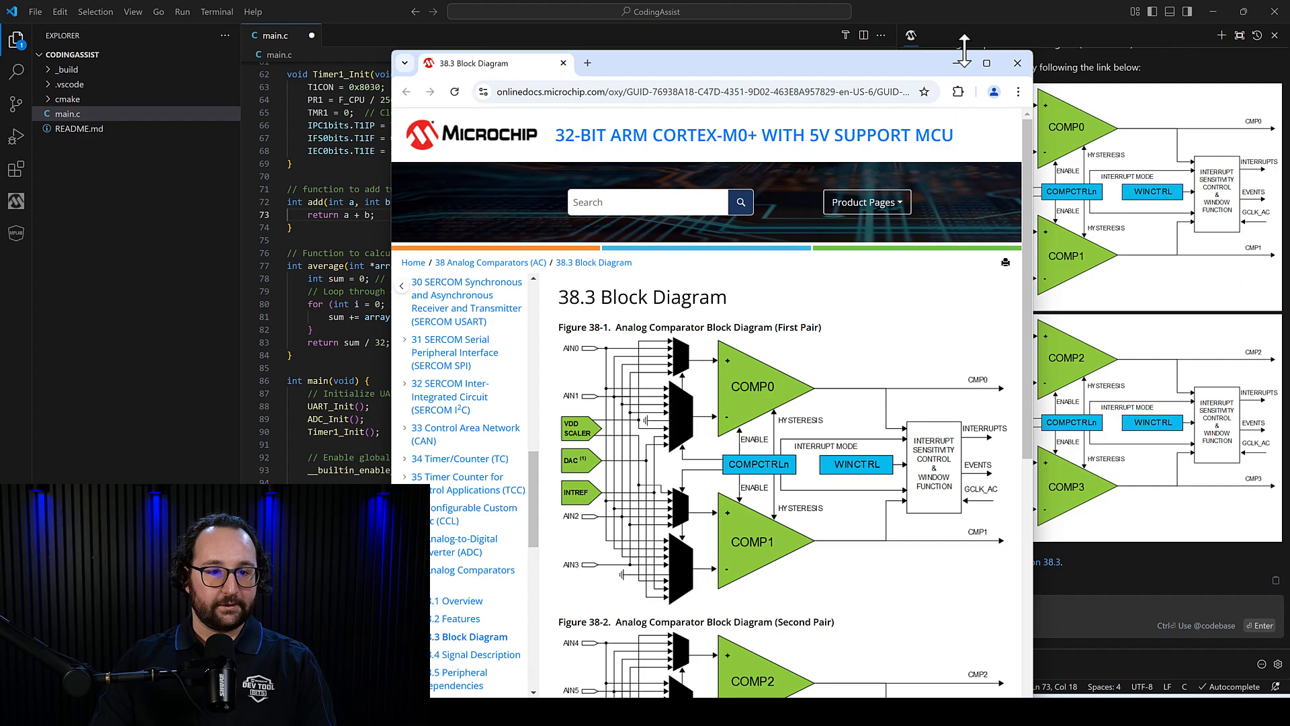
left_click(987, 63)
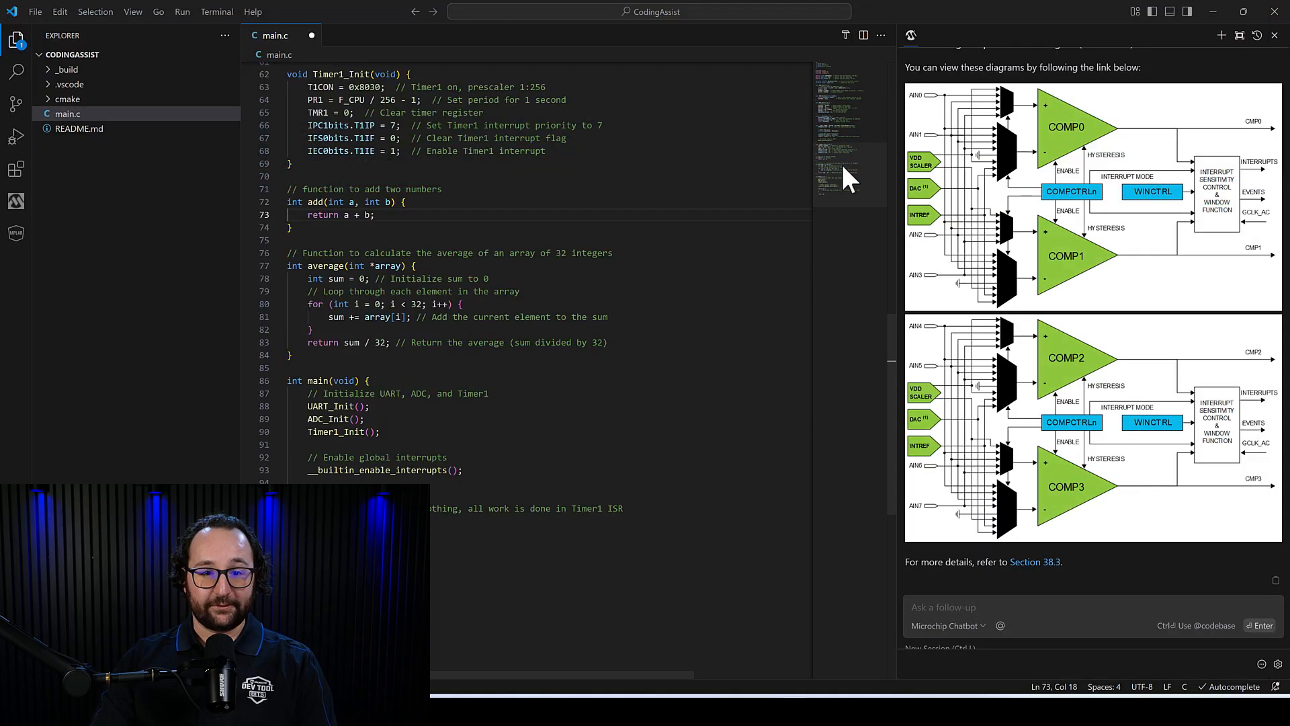
mouse_move(1067, 574)
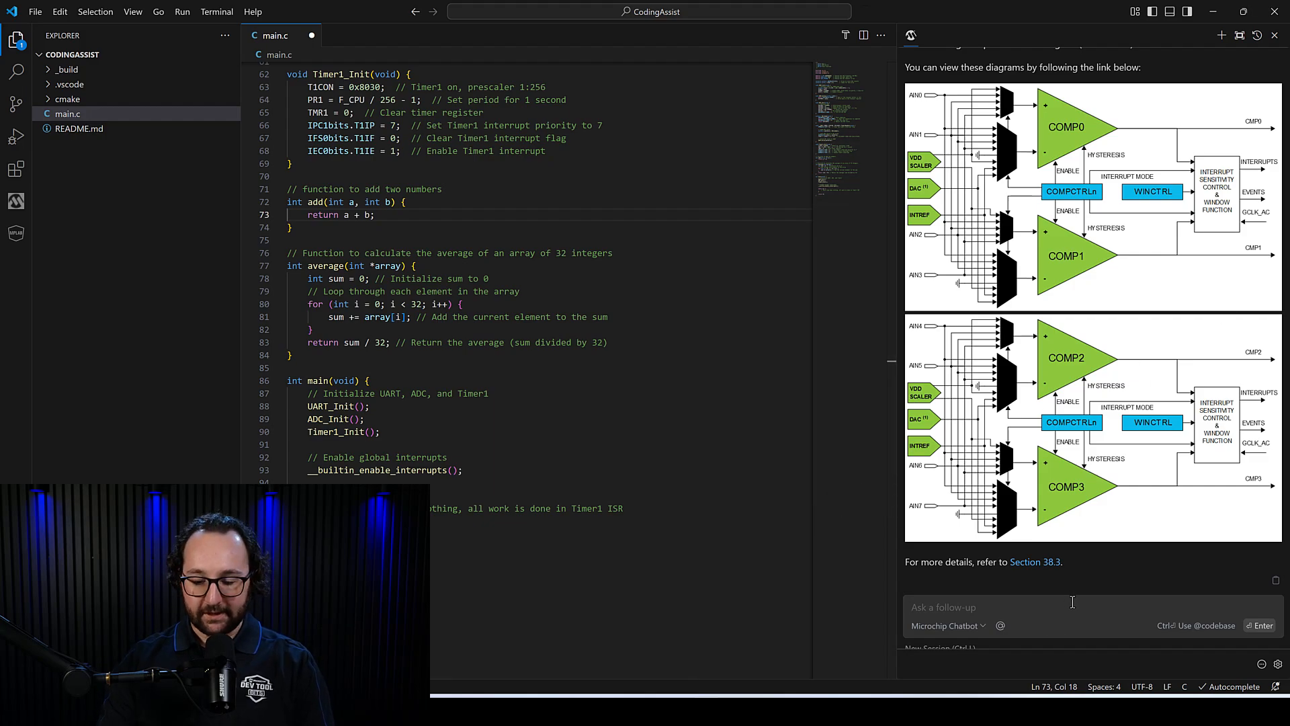
type("@Datasheet")
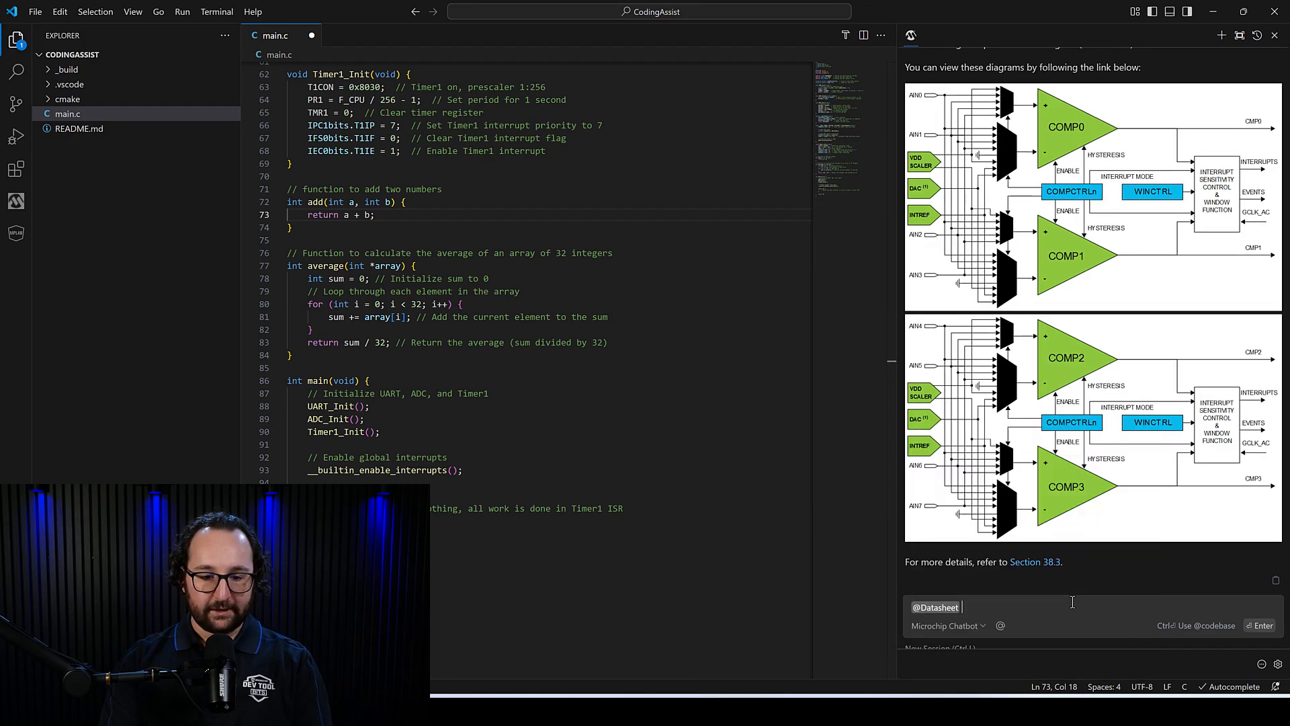
type("Write some initialization code")
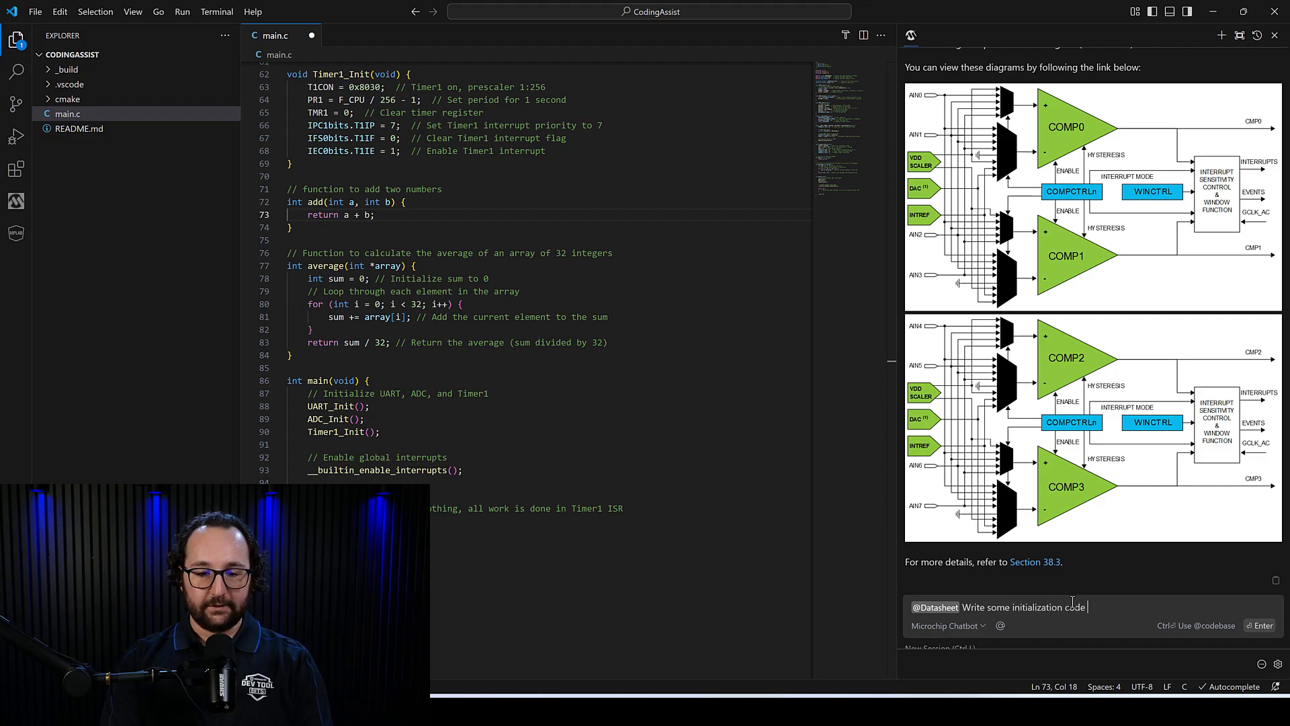
type("for the analog")
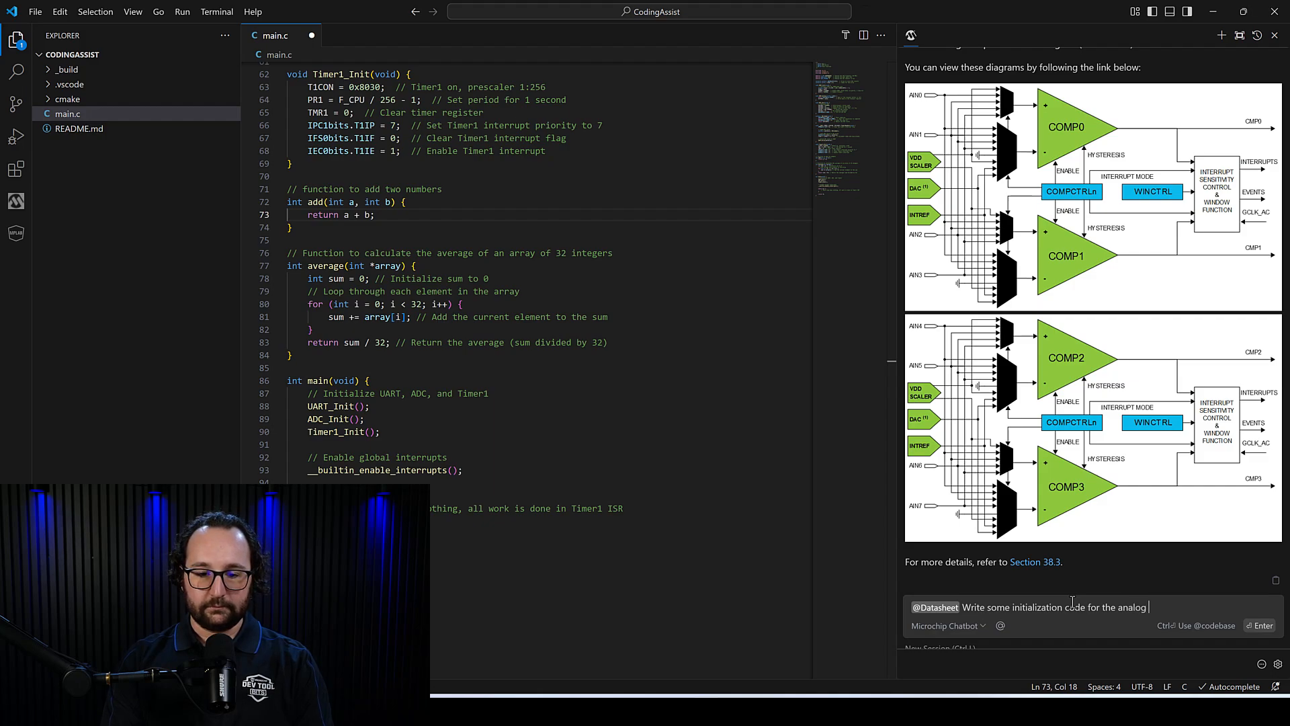
type("comparator")
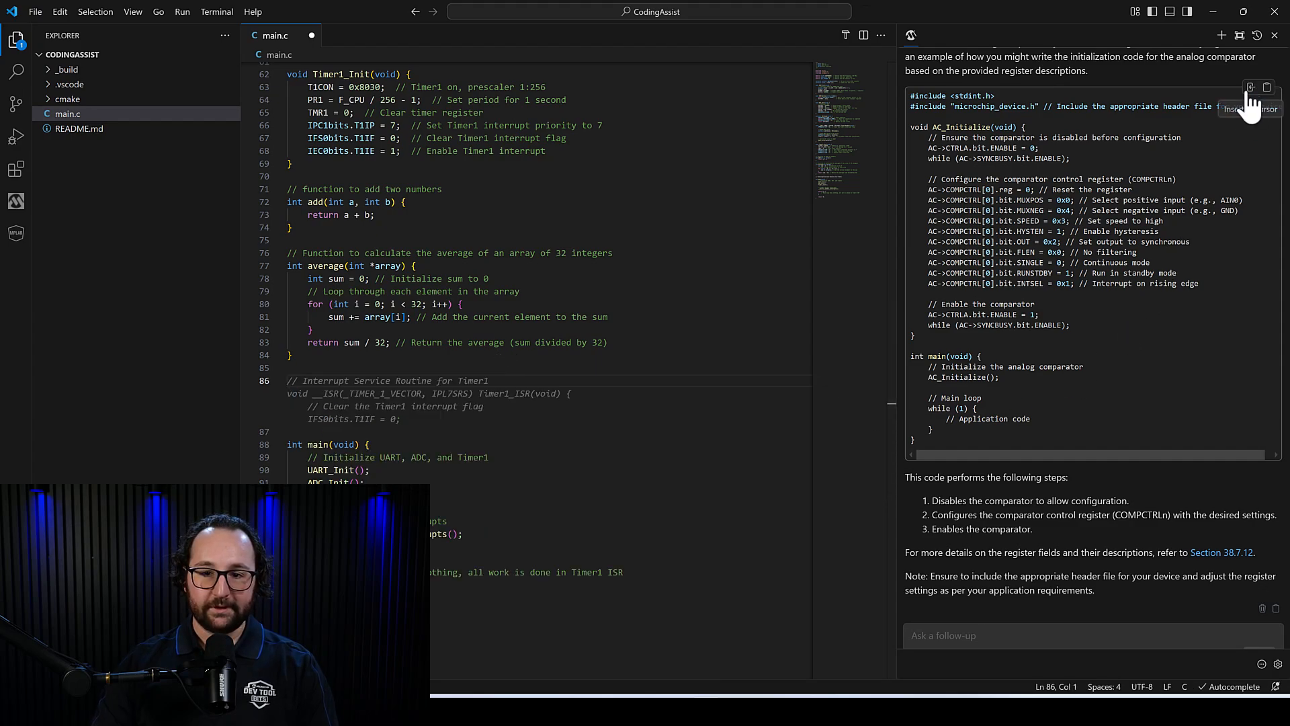
left_click(1248, 88)
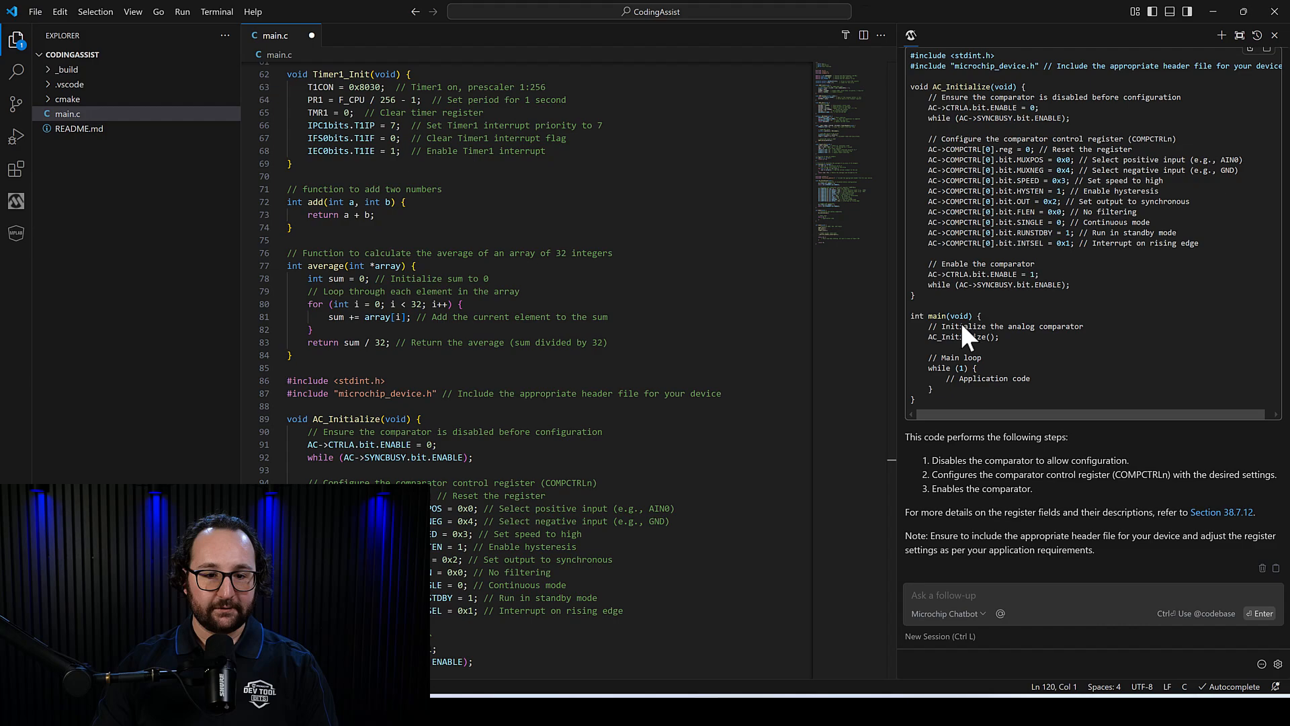